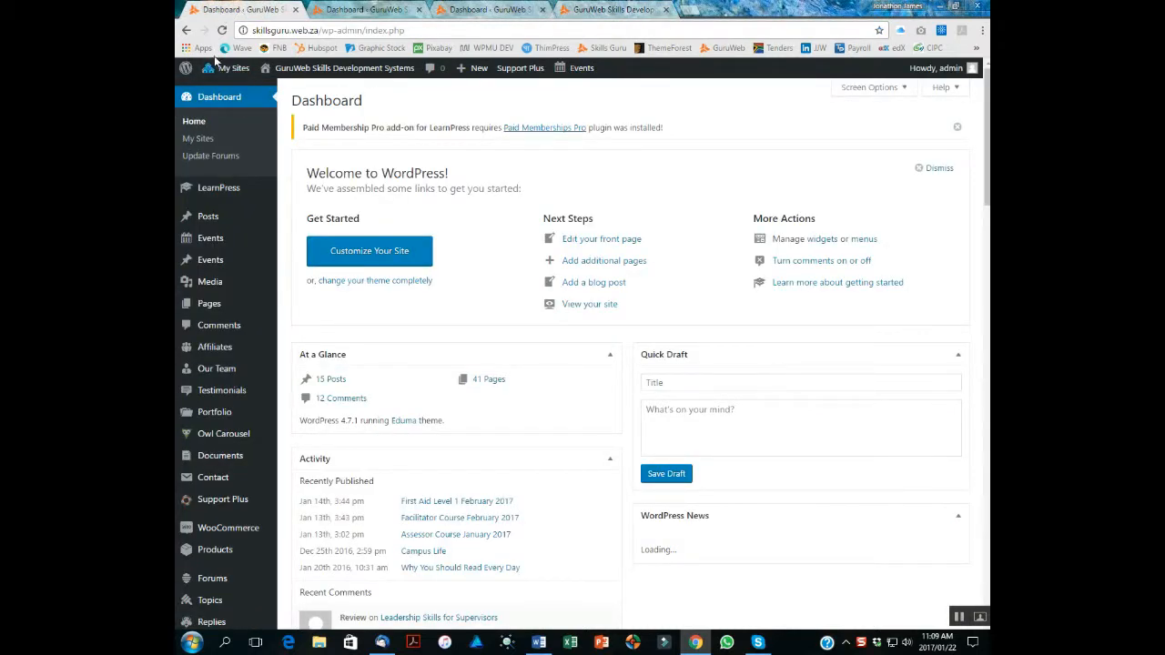
mouse_move(210, 259)
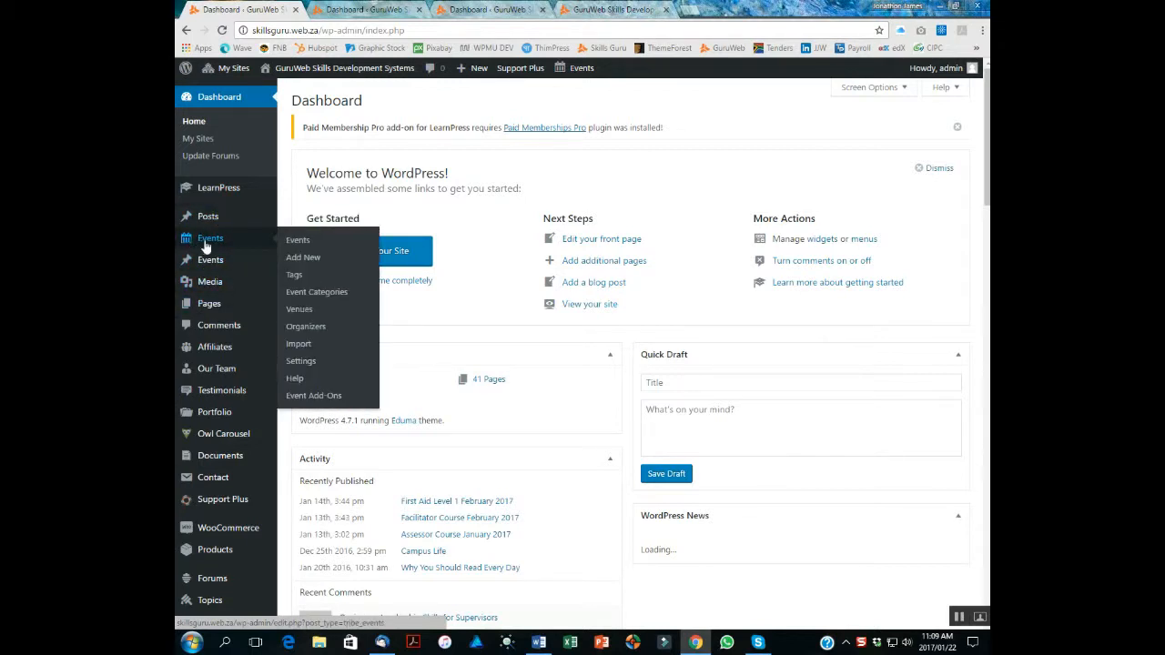
mouse_move(214, 239)
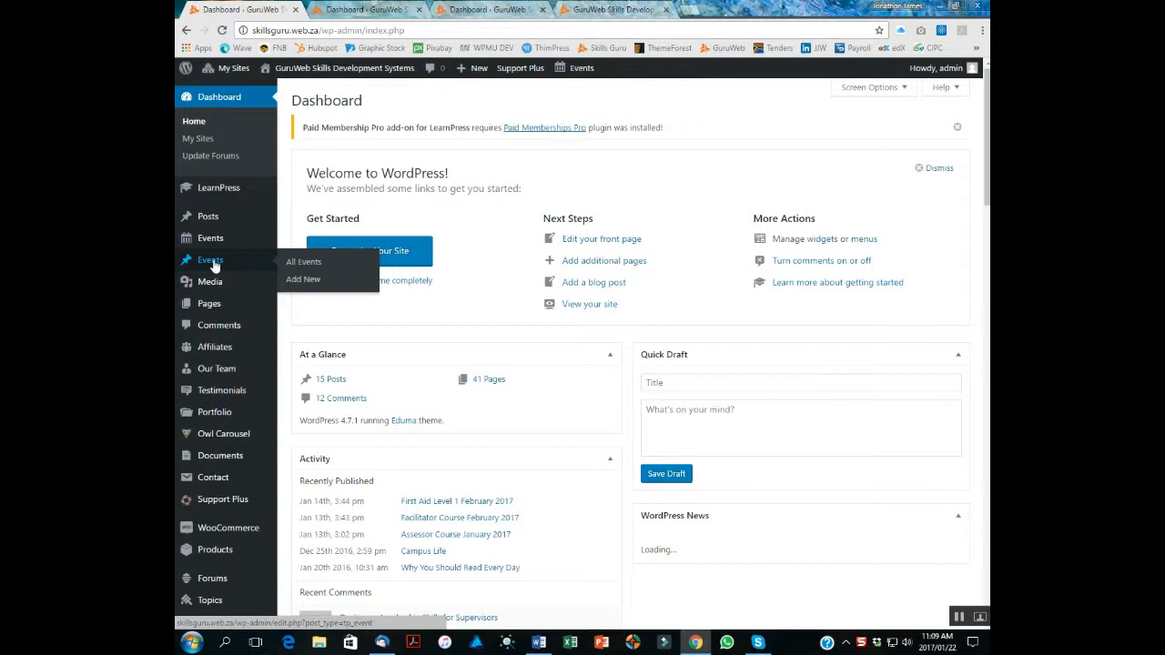
mouse_move(207, 271)
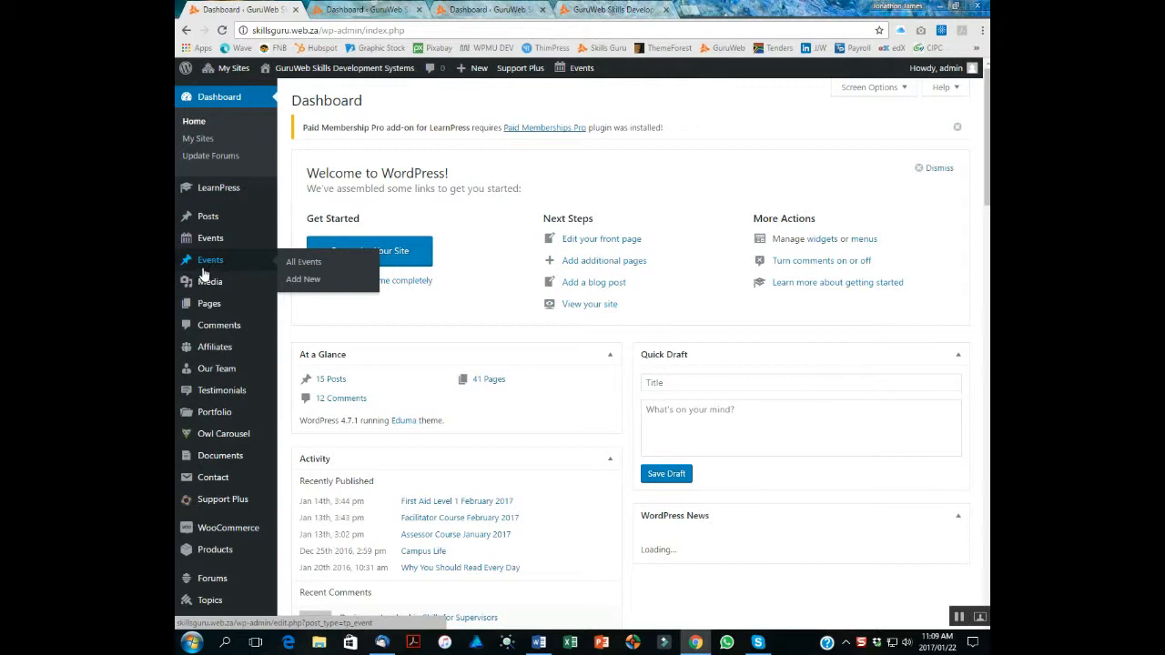
mouse_move(189, 262)
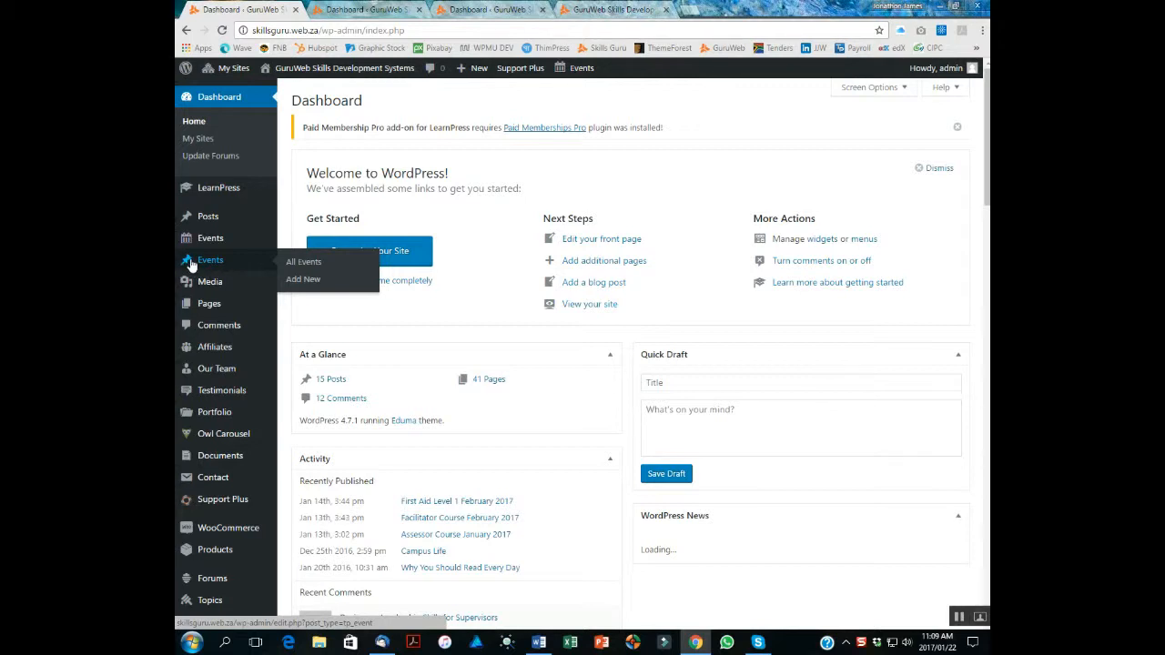
mouse_move(303, 278)
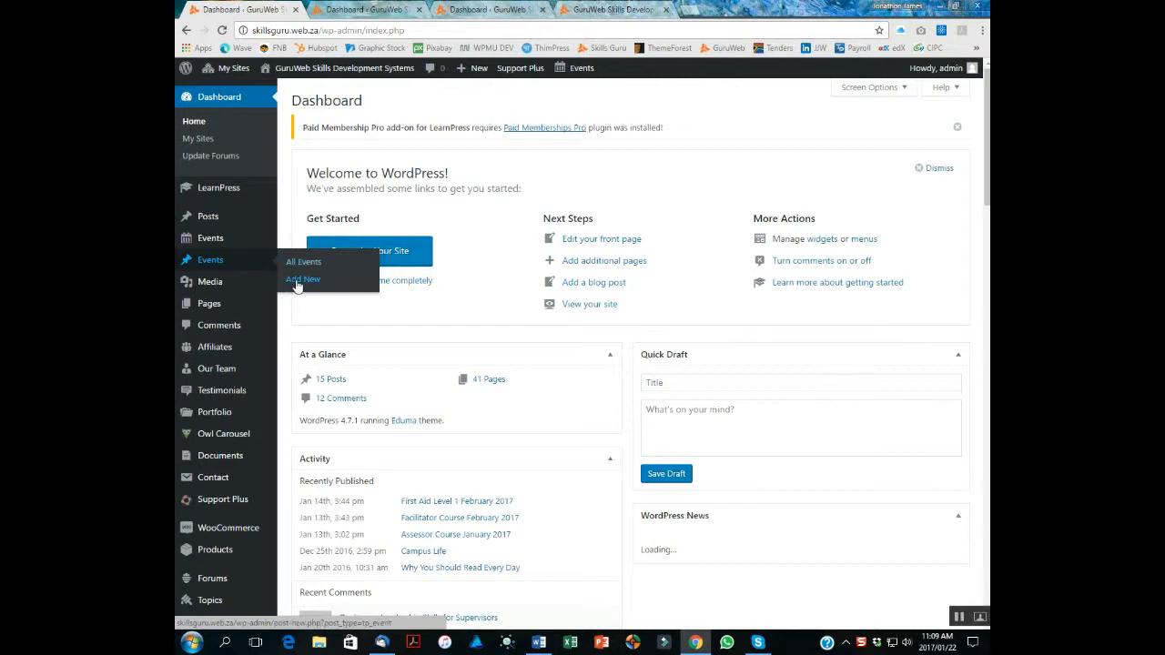
Begin adding a new event from the Events menu's Add New item.
click(303, 279)
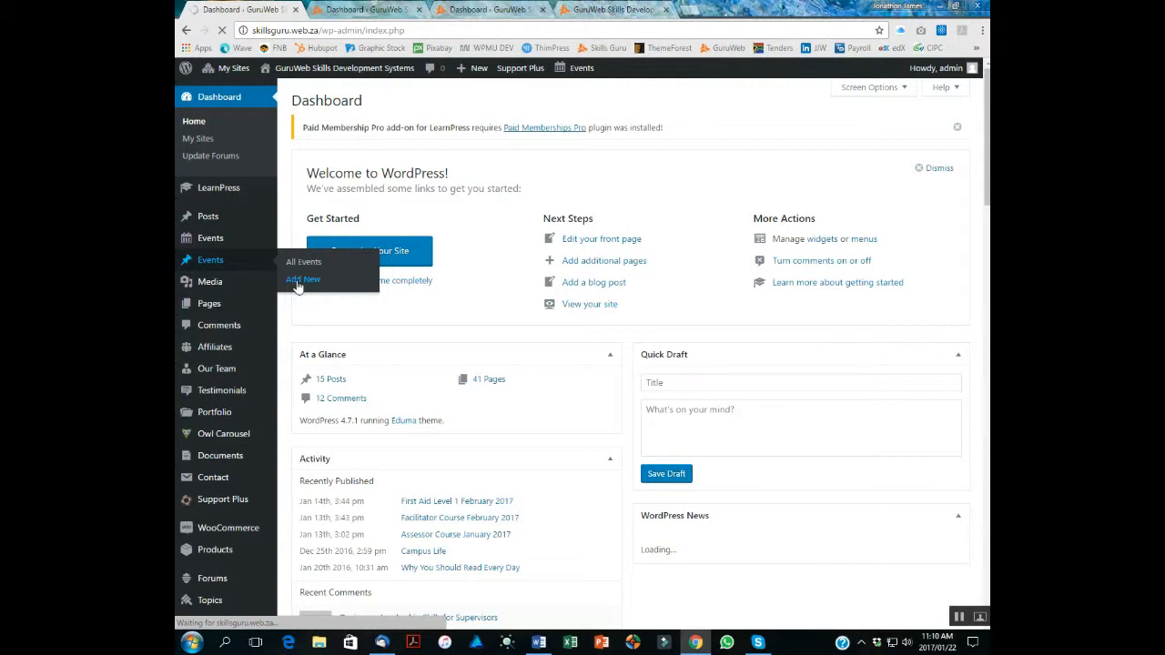
Enter 'Demo Academy Open Day' as the new event's title.
click(303, 279)
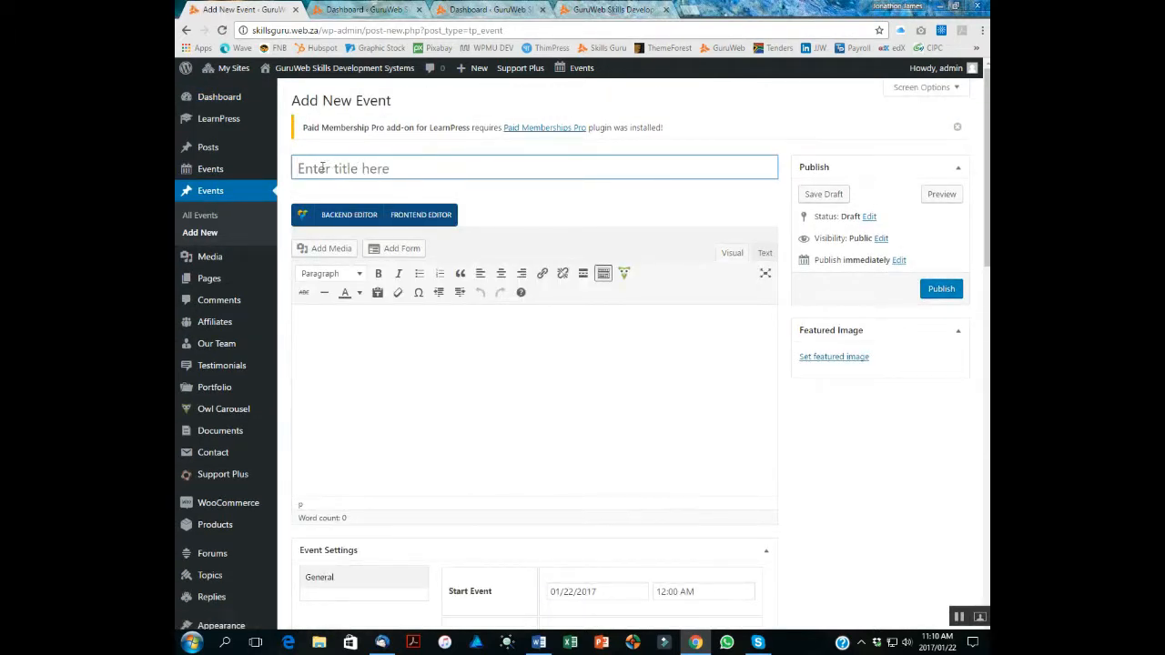
click(534, 169)
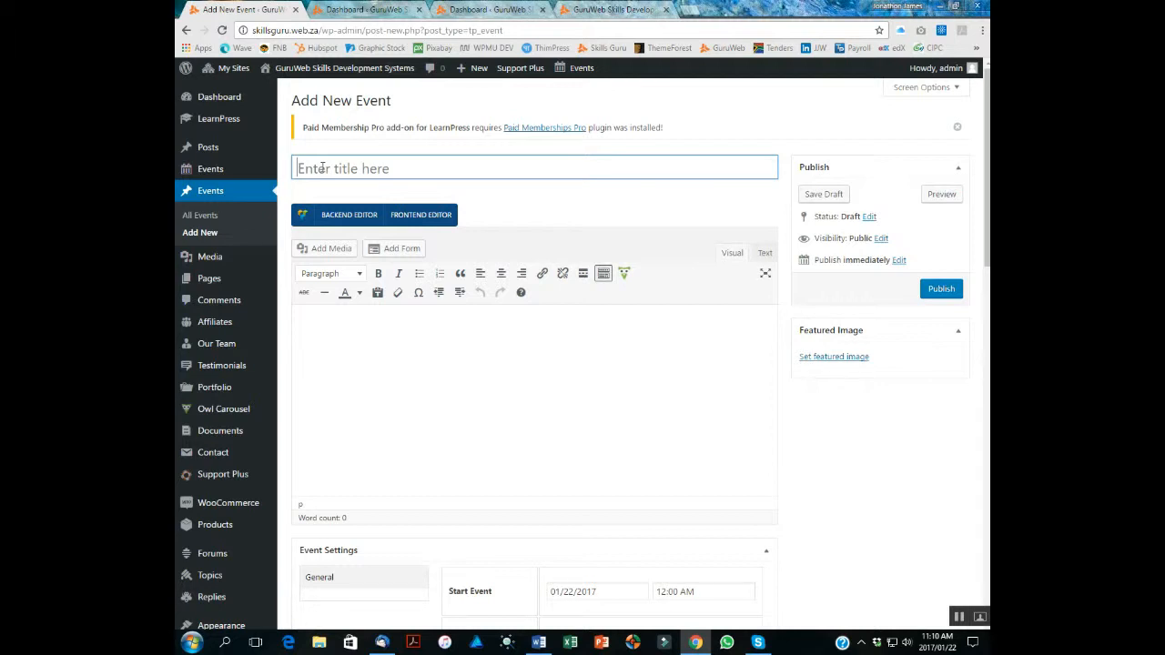
text(D)
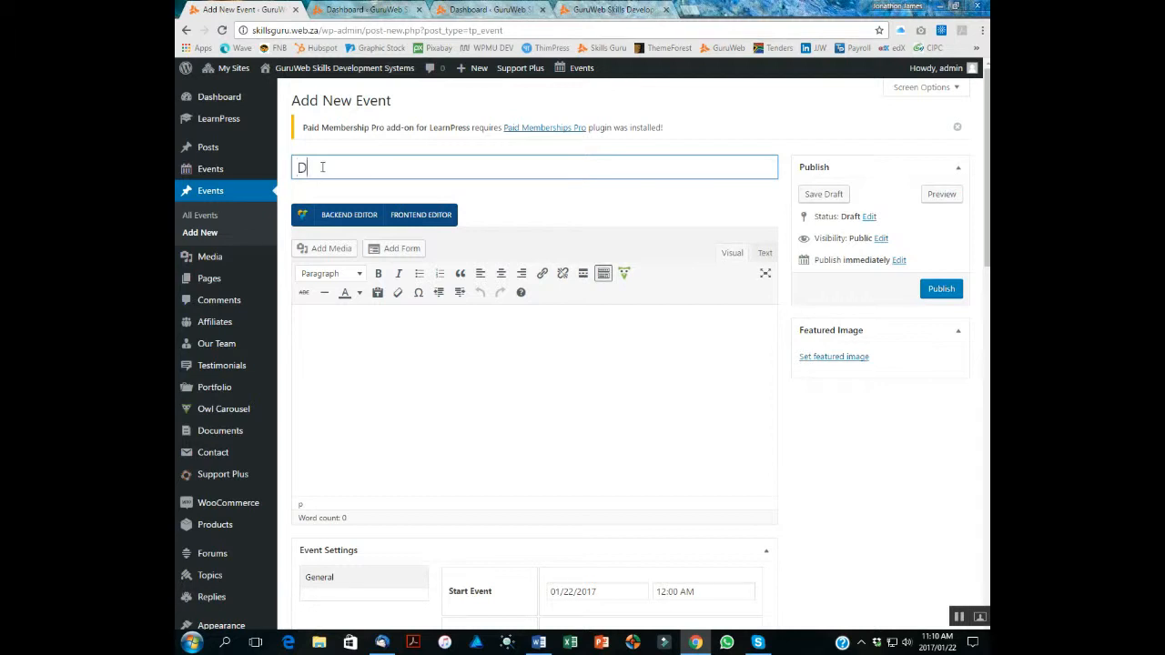
text(emo Academy Open)
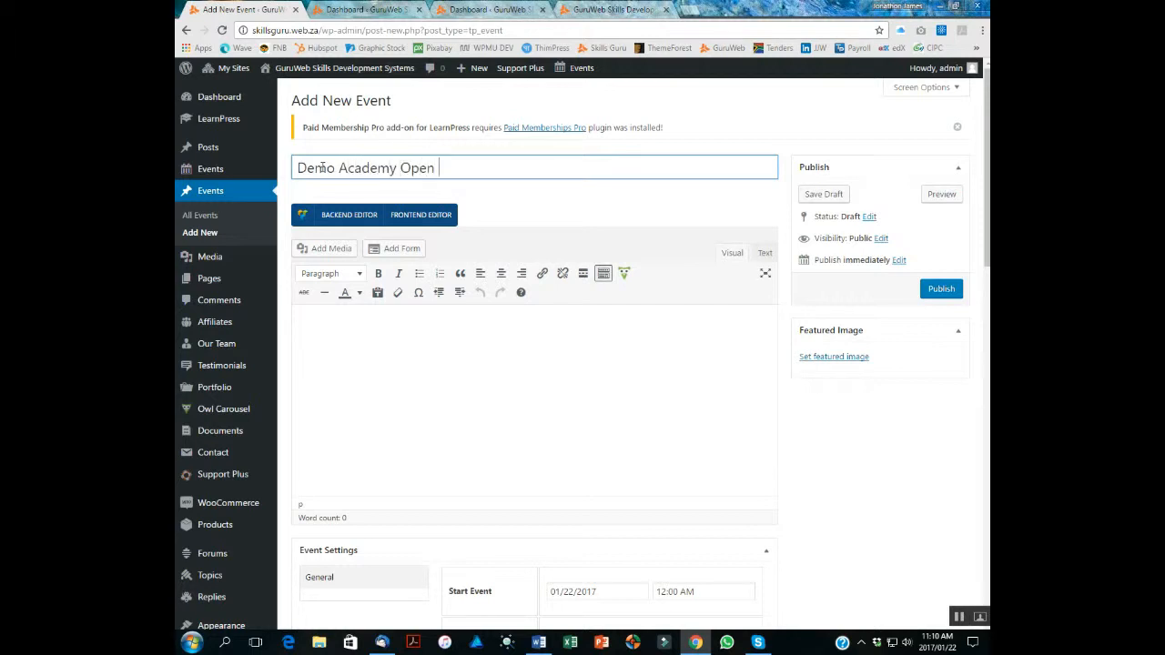
text(Day)
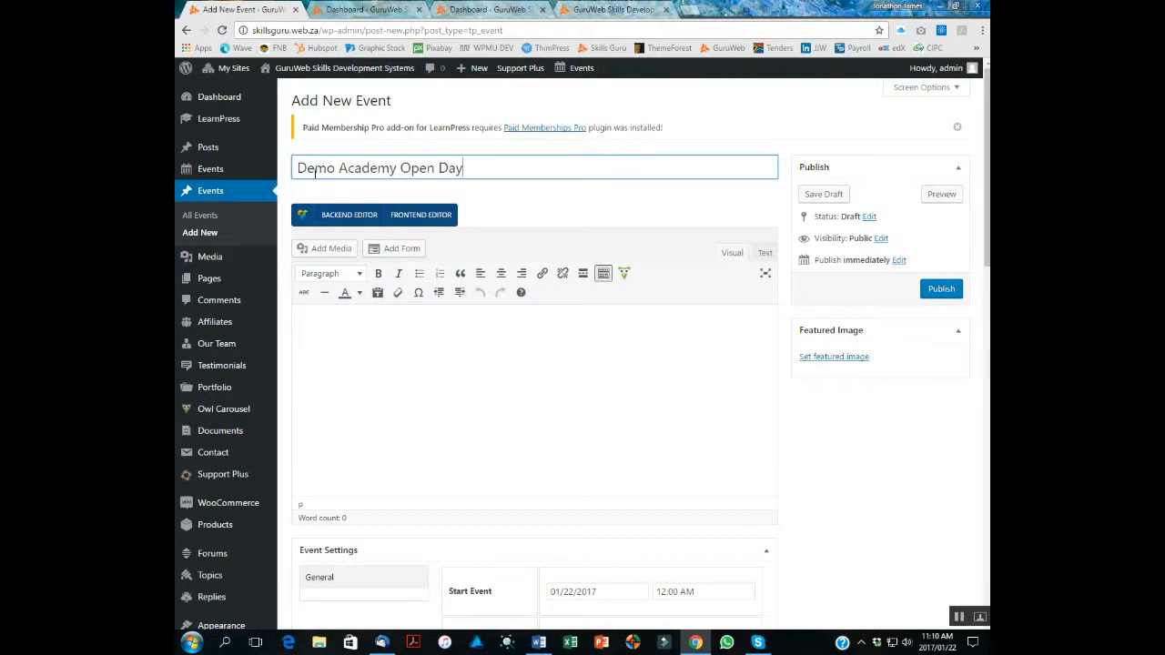
Write 'Demo Academy is holding an open day to showcase our courses and facilities' as the description.
click(356, 325)
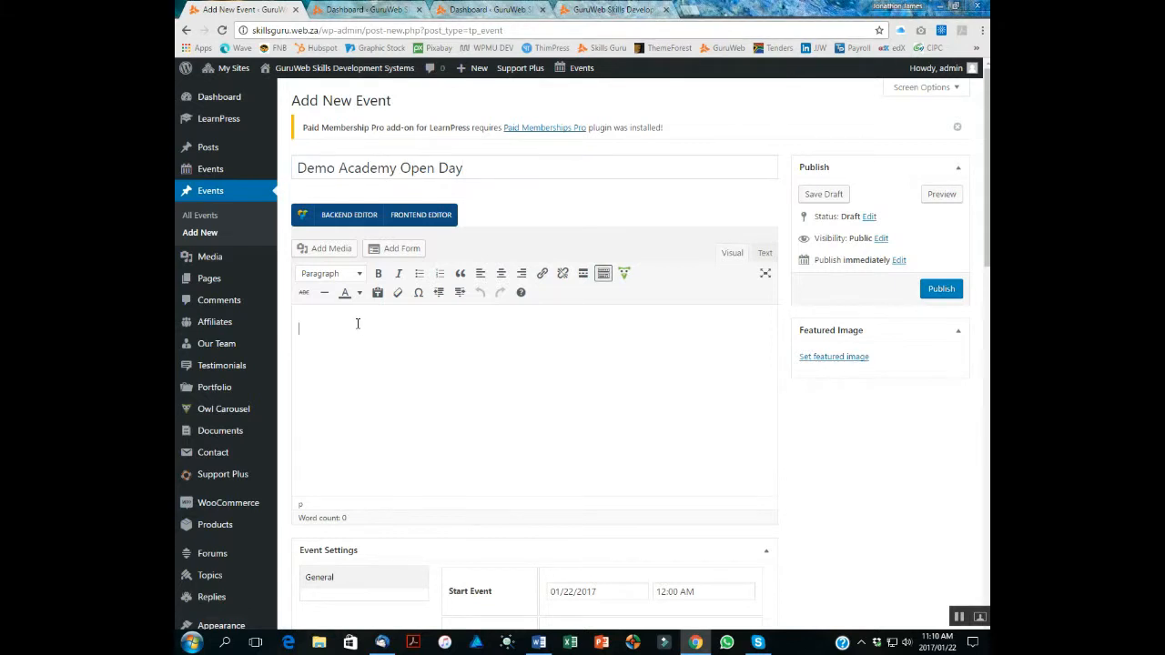
text(D)
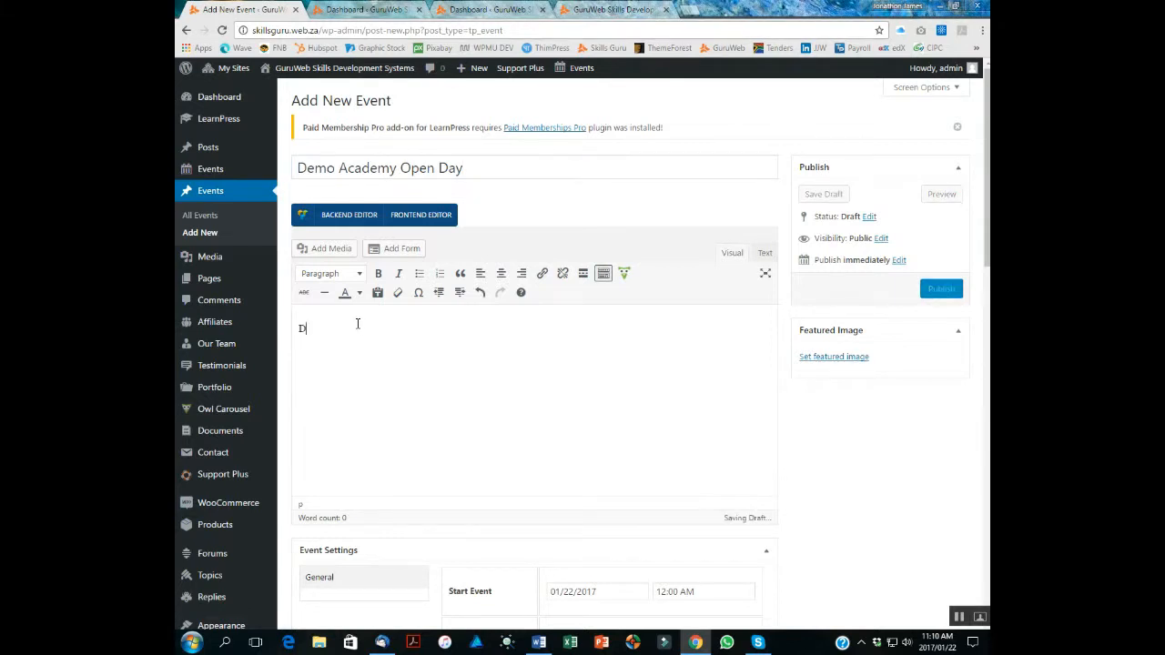
text(emo Academu)
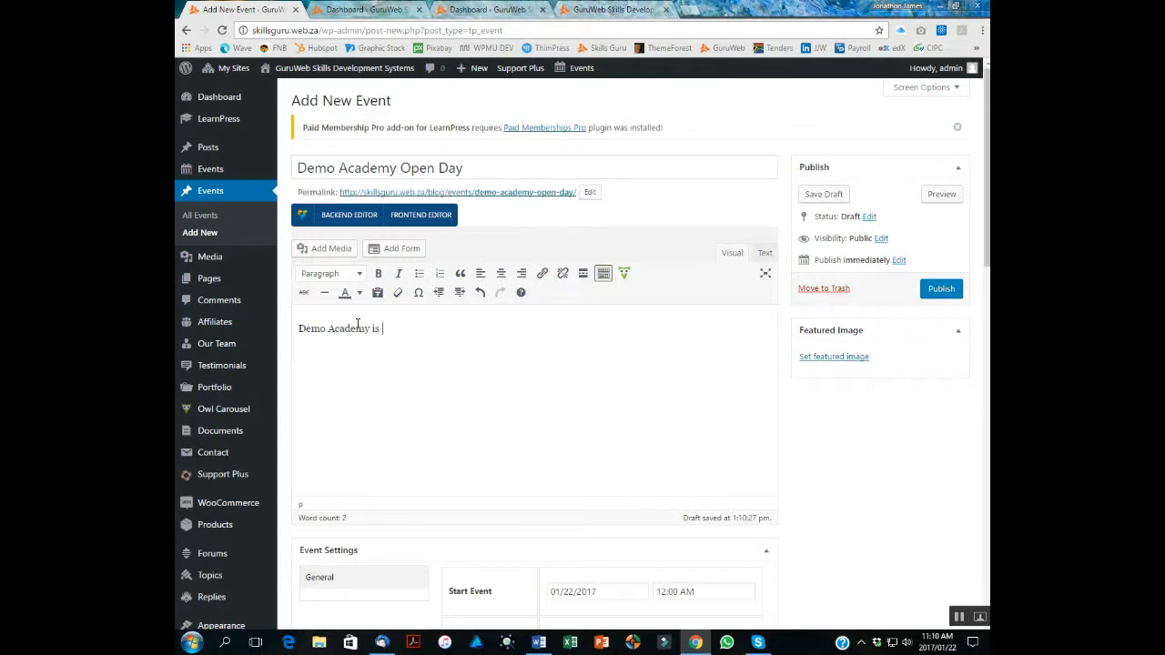
text(holding an open day to showcase)
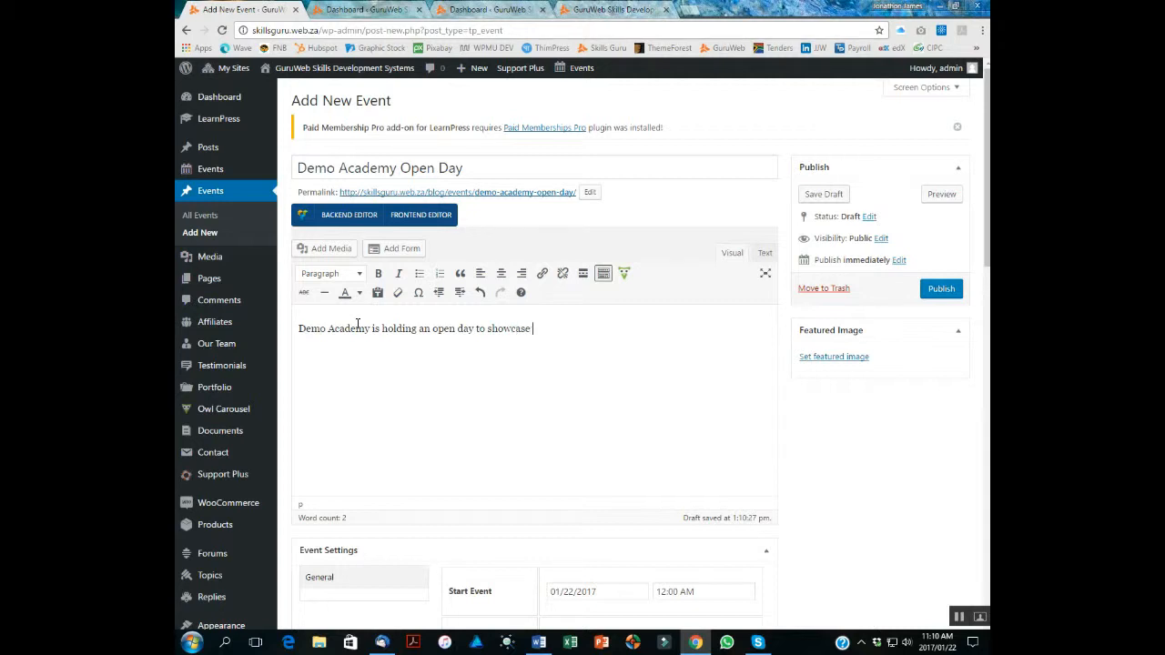
text(our)
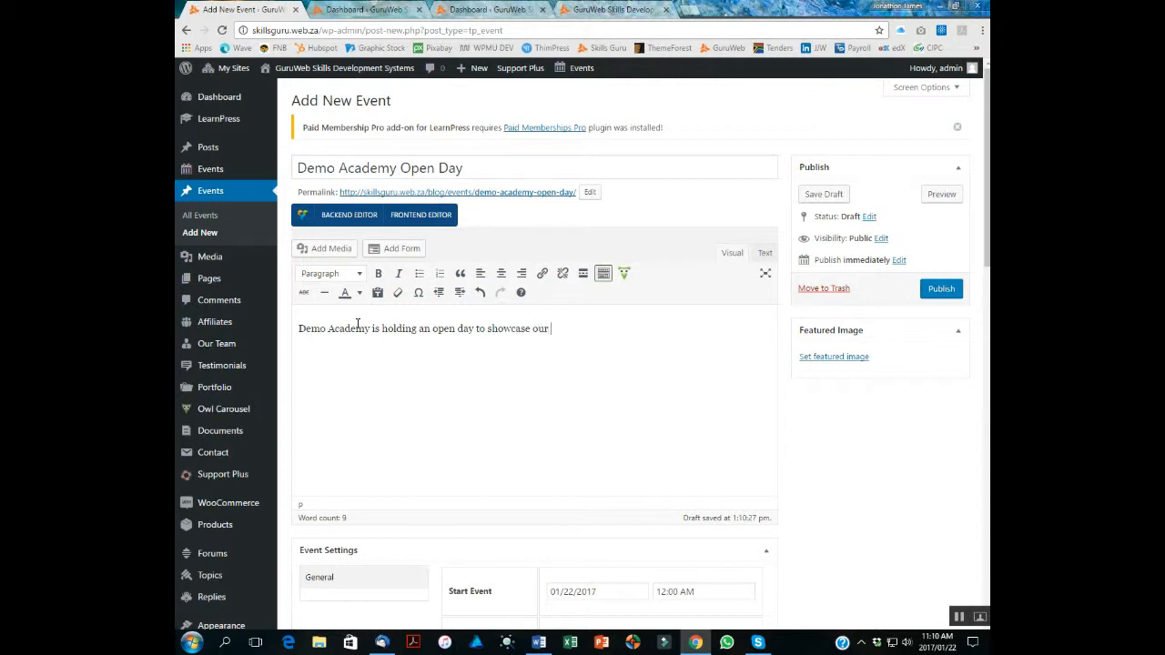
text(courses and)
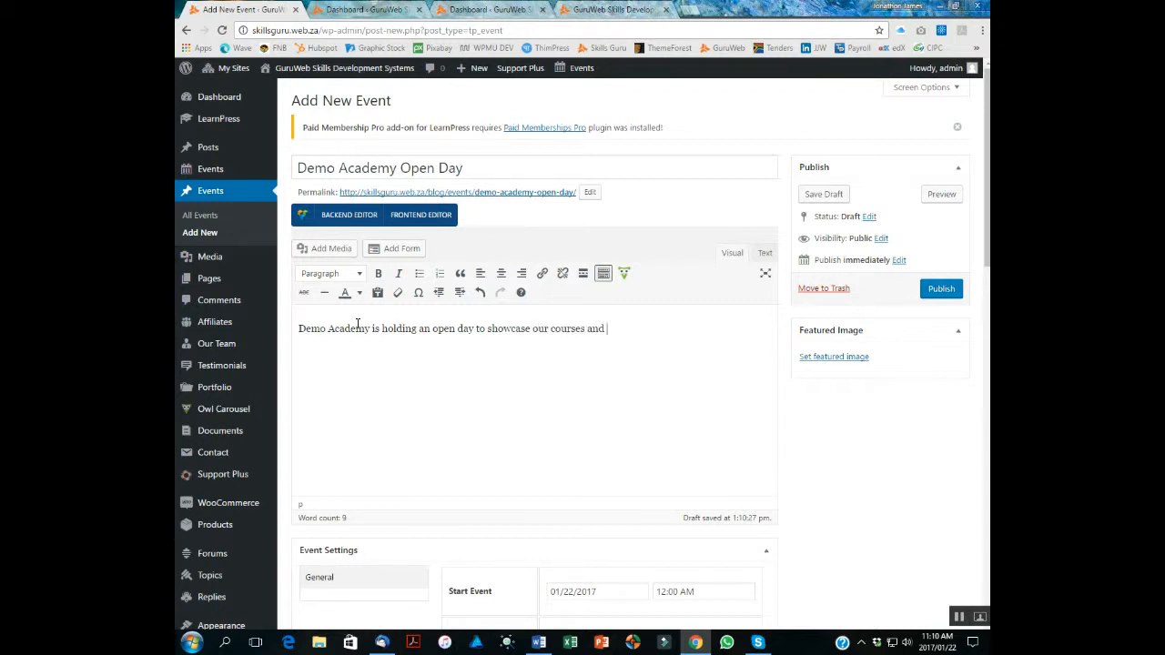
text(facilities)
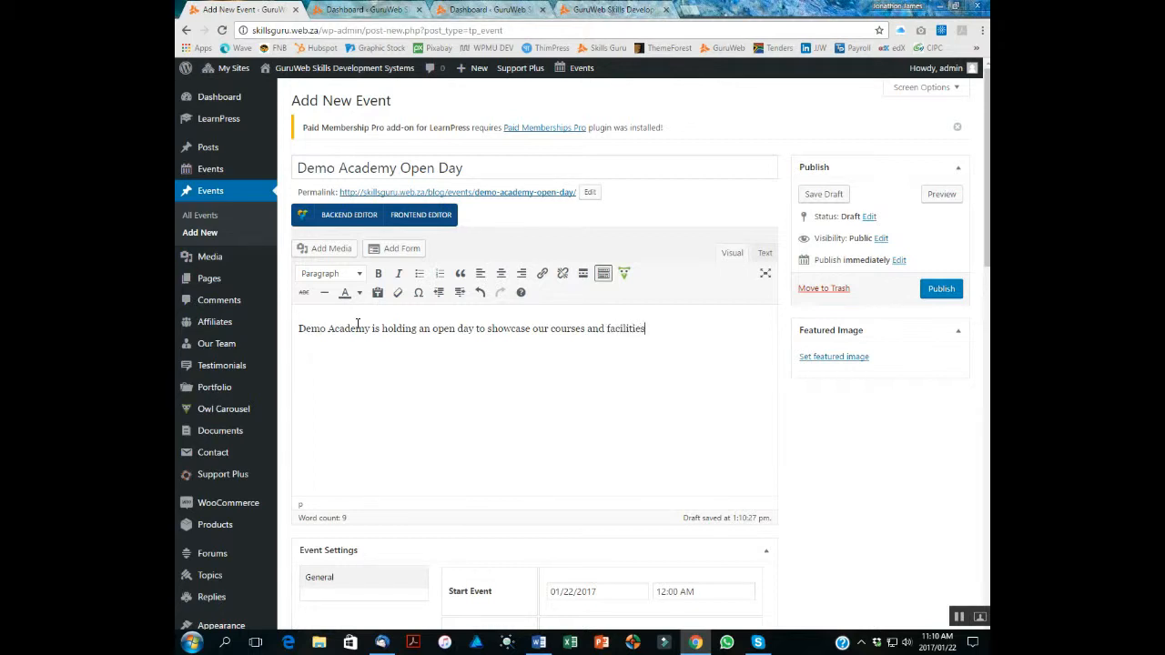
text(....)
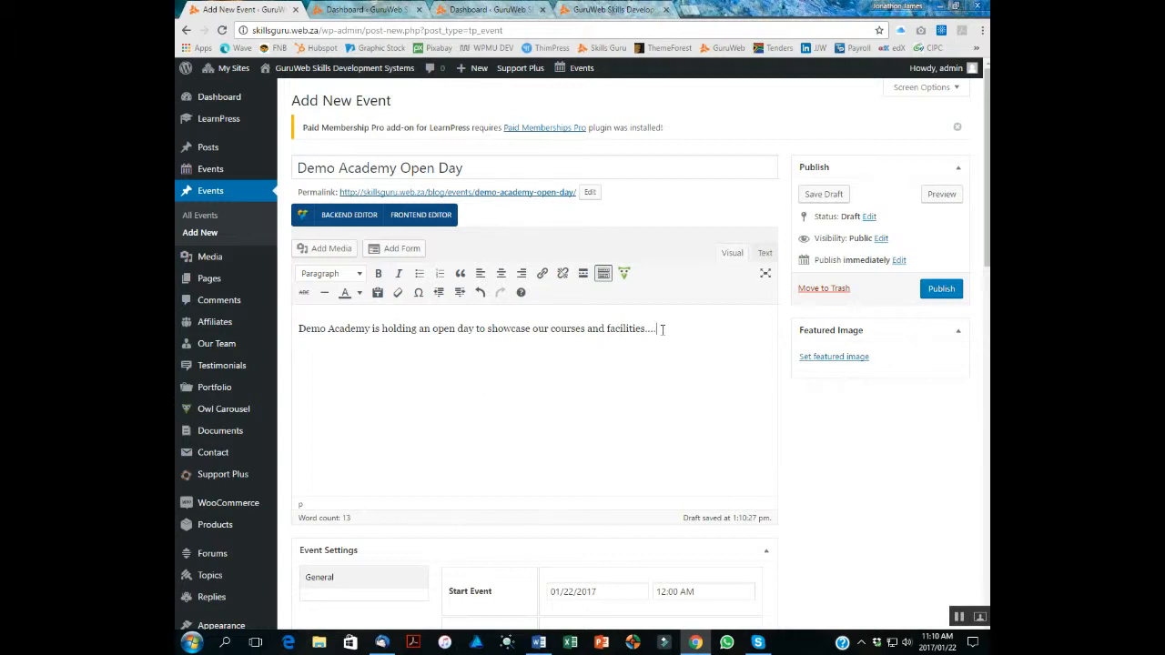
Pick February 20, 2017 as both the start and end event dates.
scroll(down, 3)
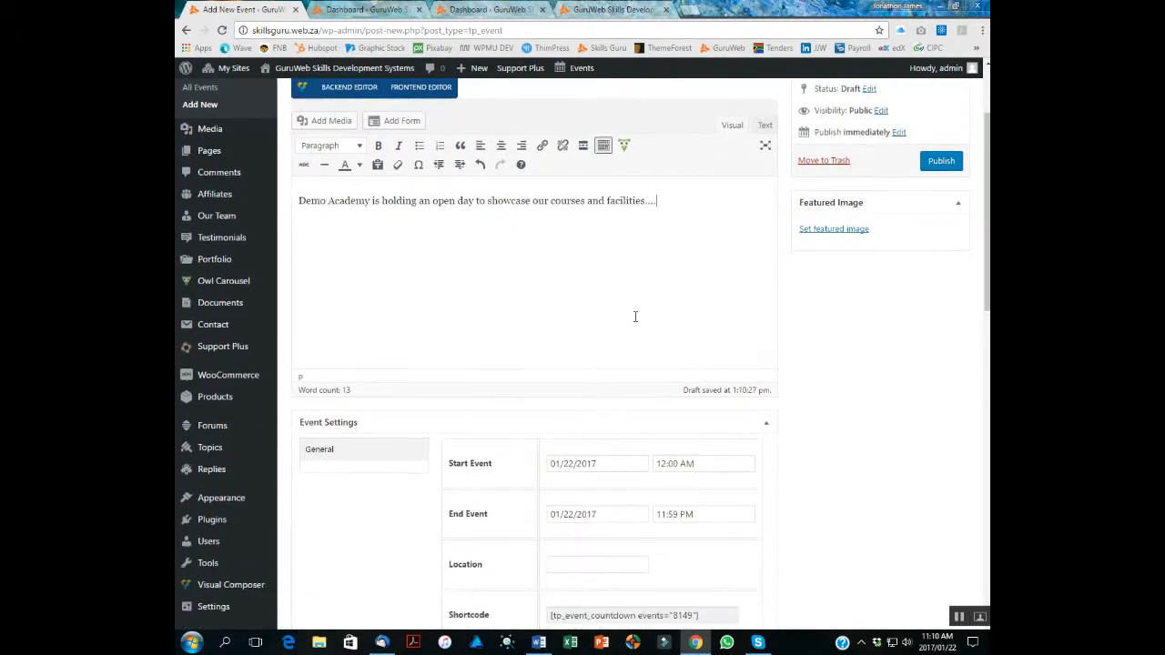
scroll(down, 3)
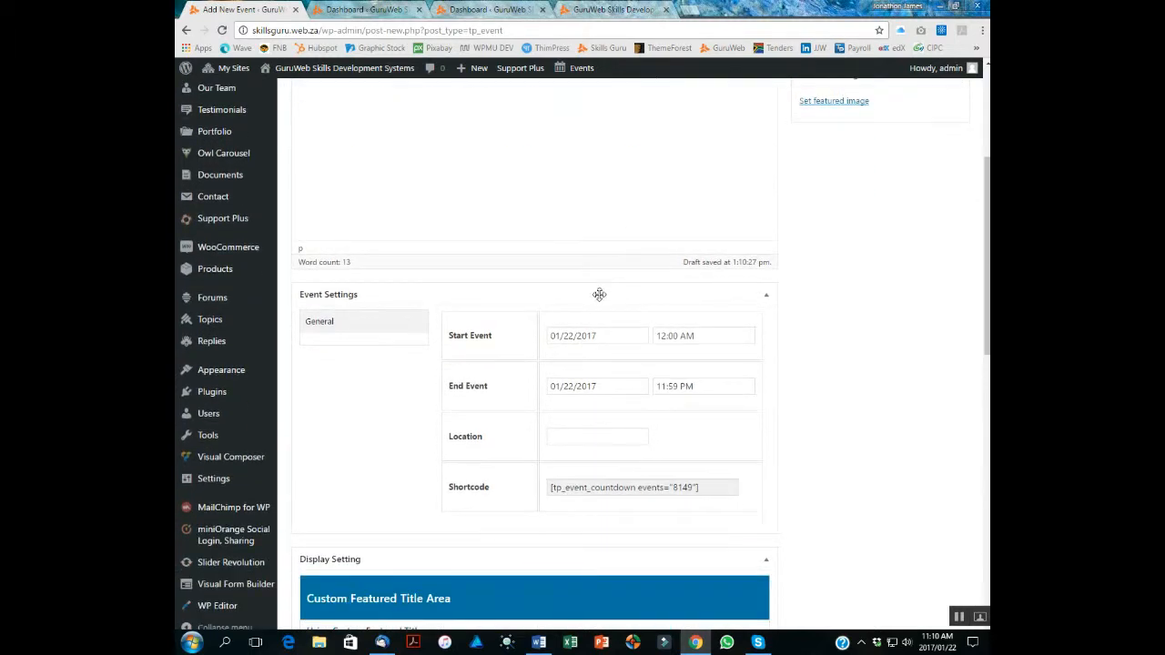
click(596, 336)
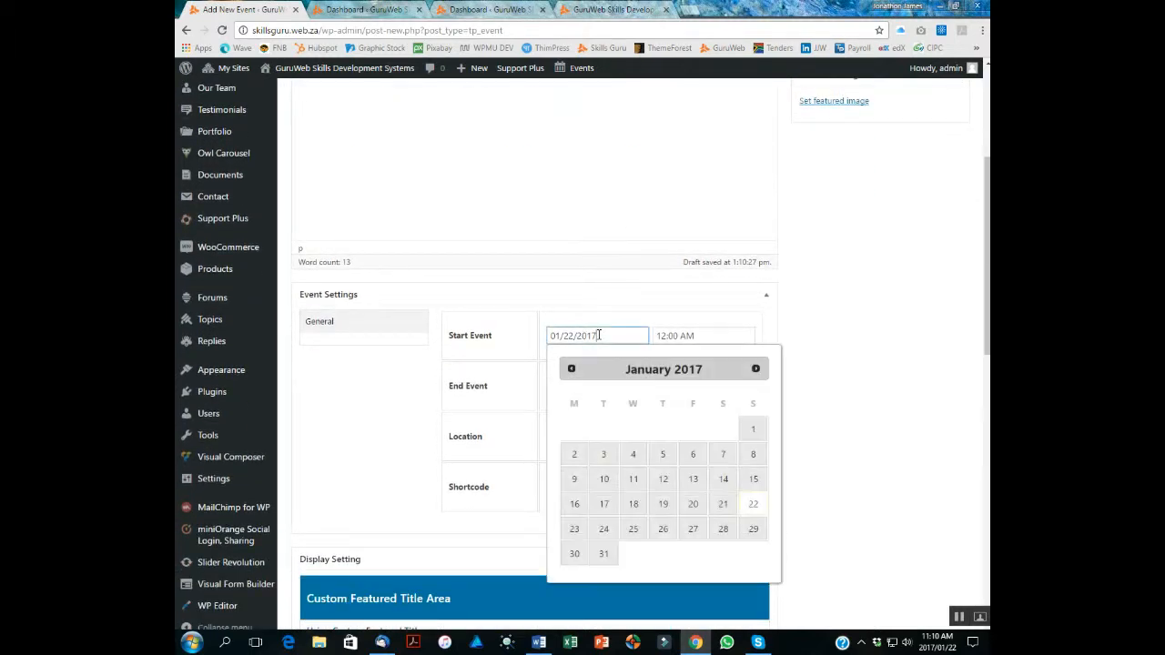
click(755, 369)
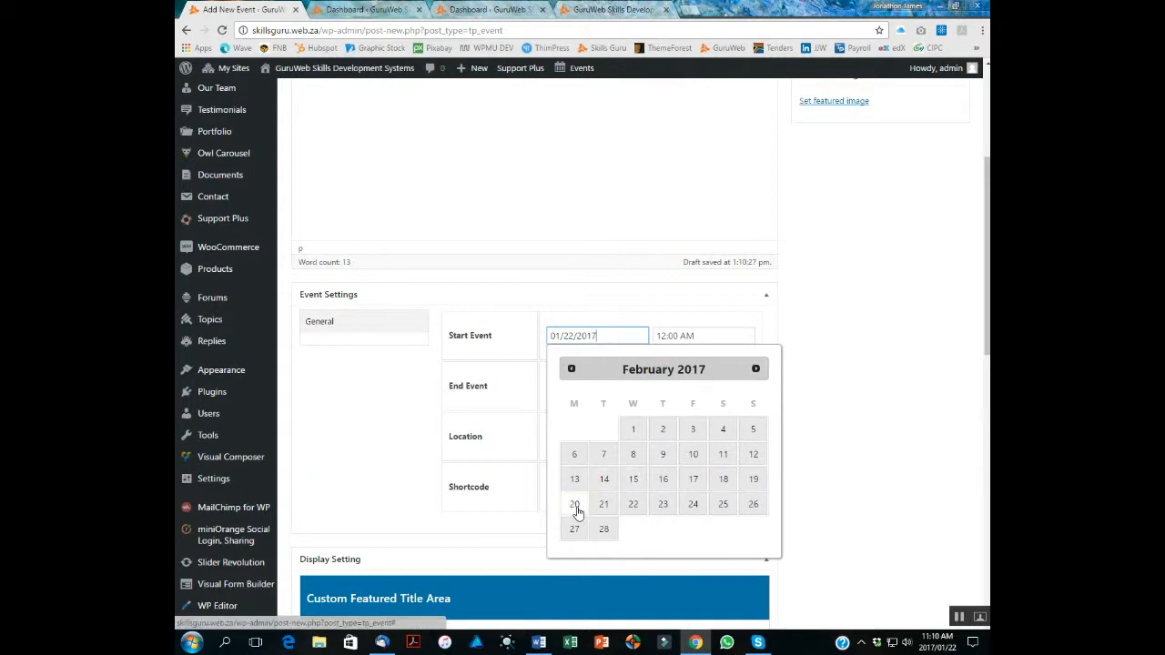
click(573, 504)
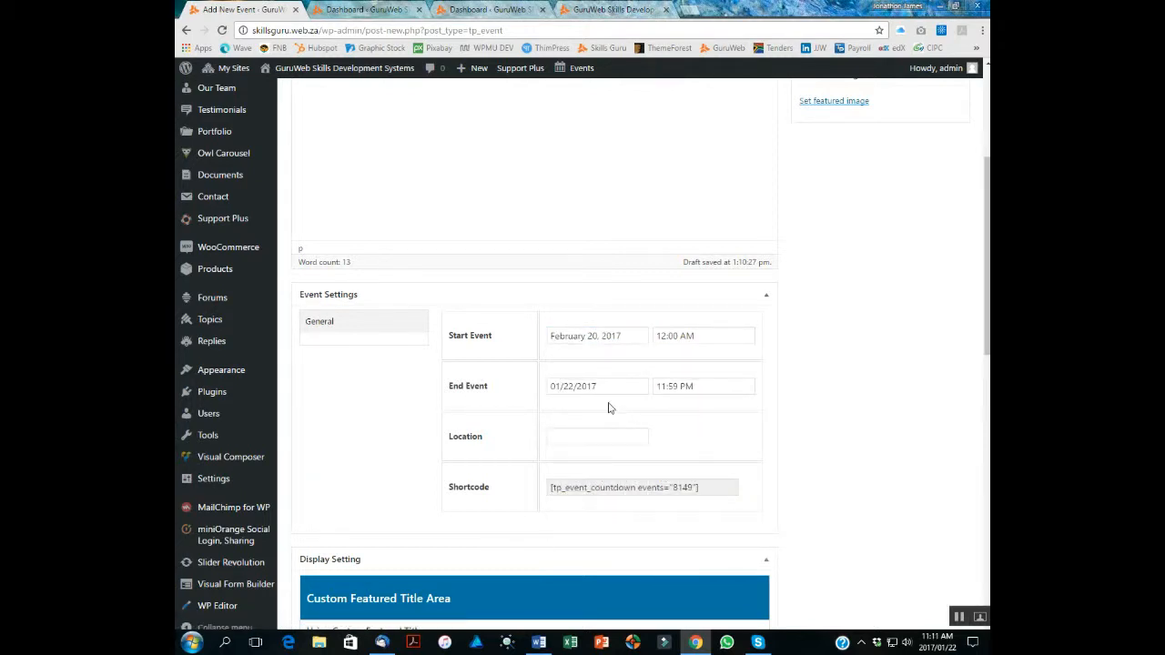
click(596, 386)
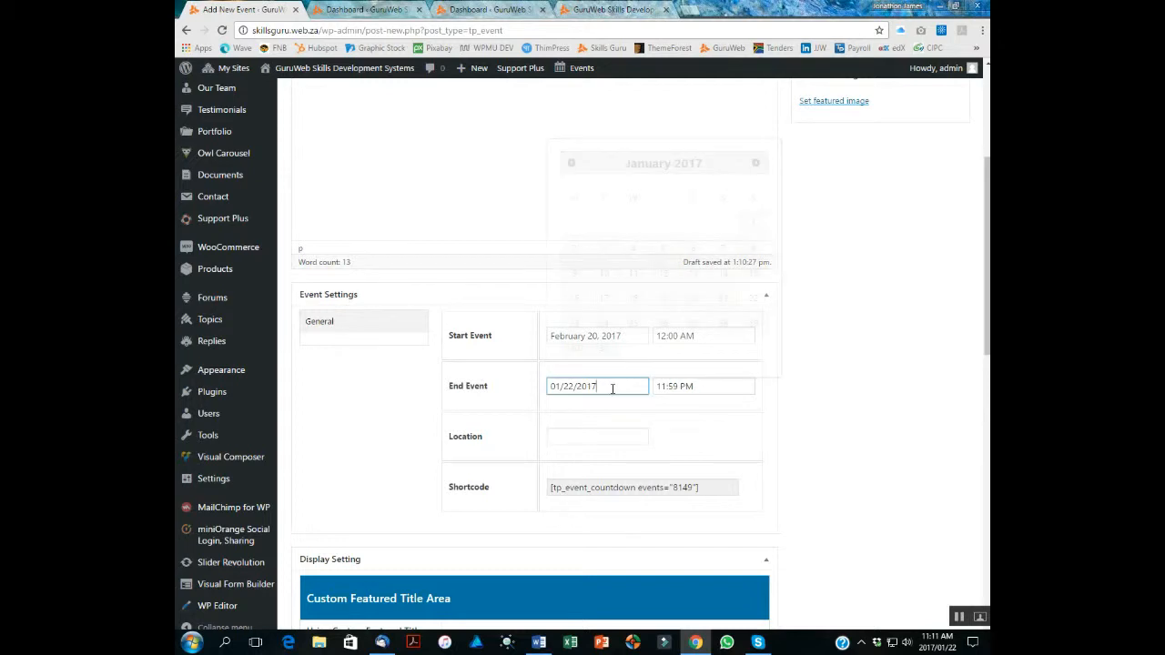
click(597, 386)
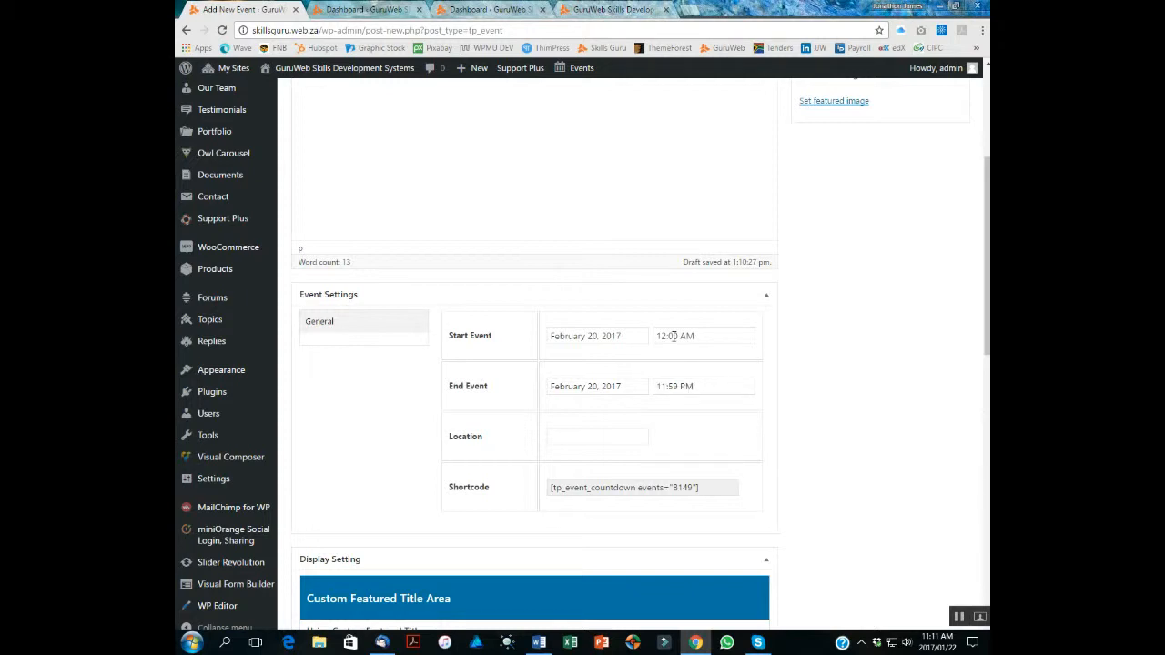
Select 8:00 AM from the start time list, then open the end time choices.
click(703, 336)
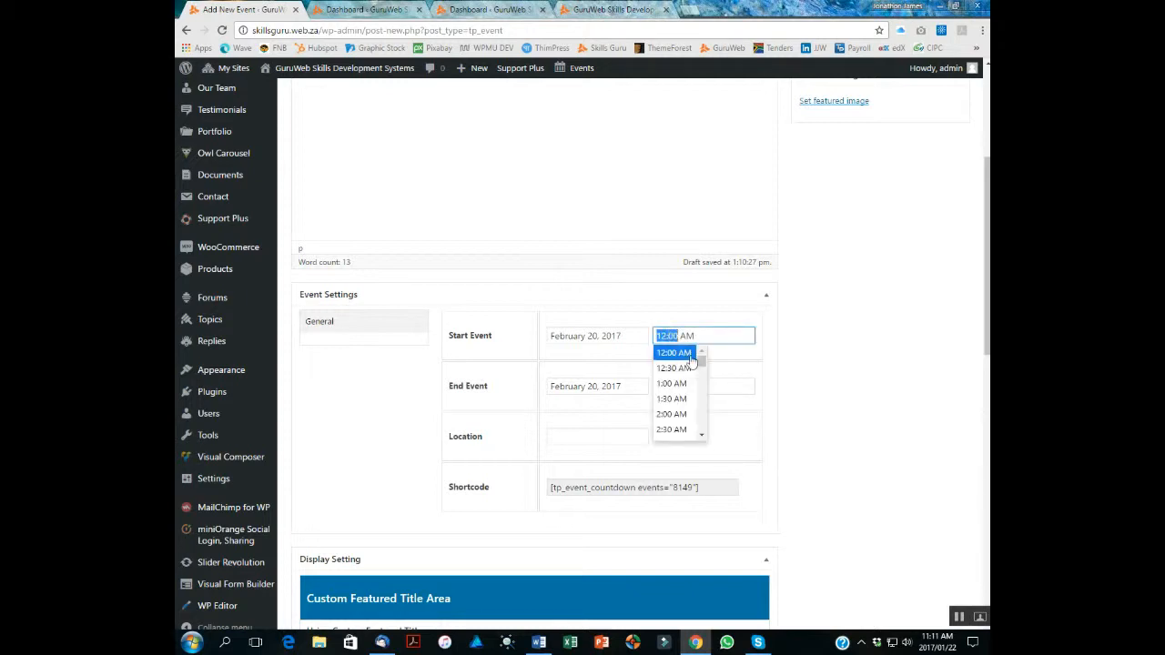
scroll(down, 3)
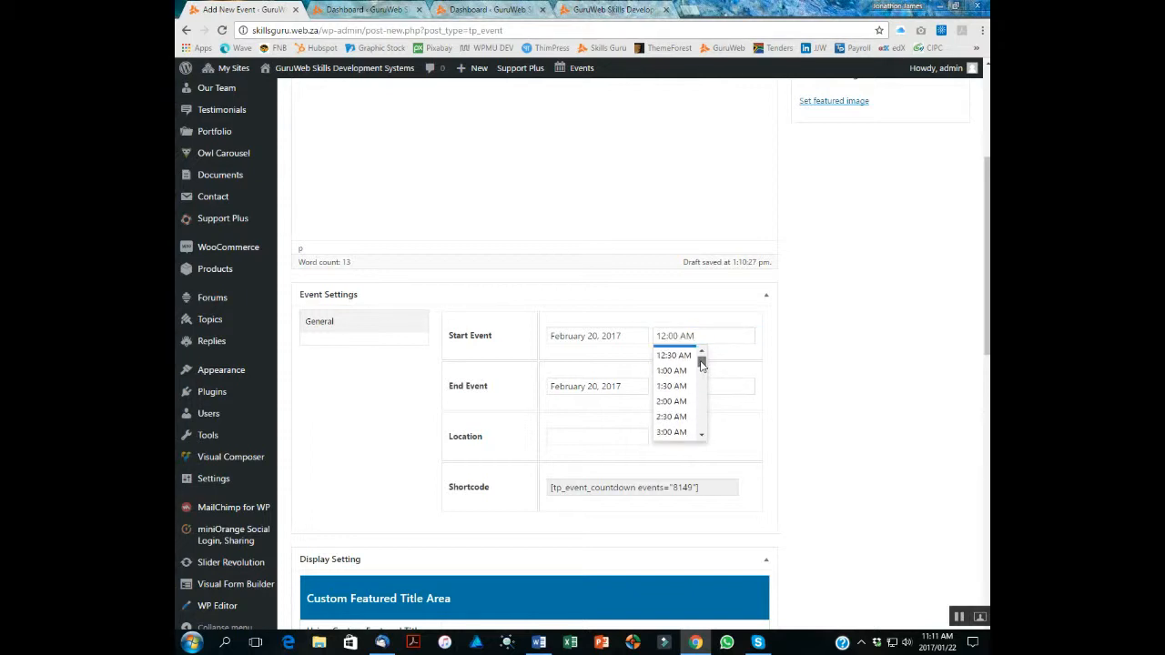
scroll(down, 3)
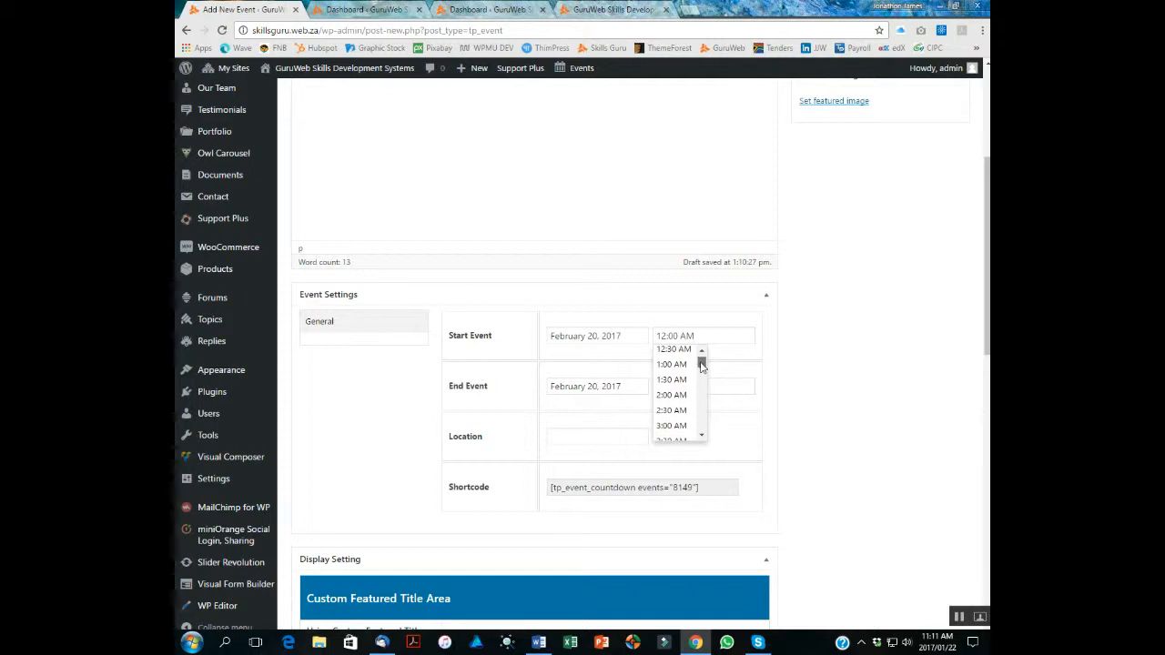
scroll(down, 3)
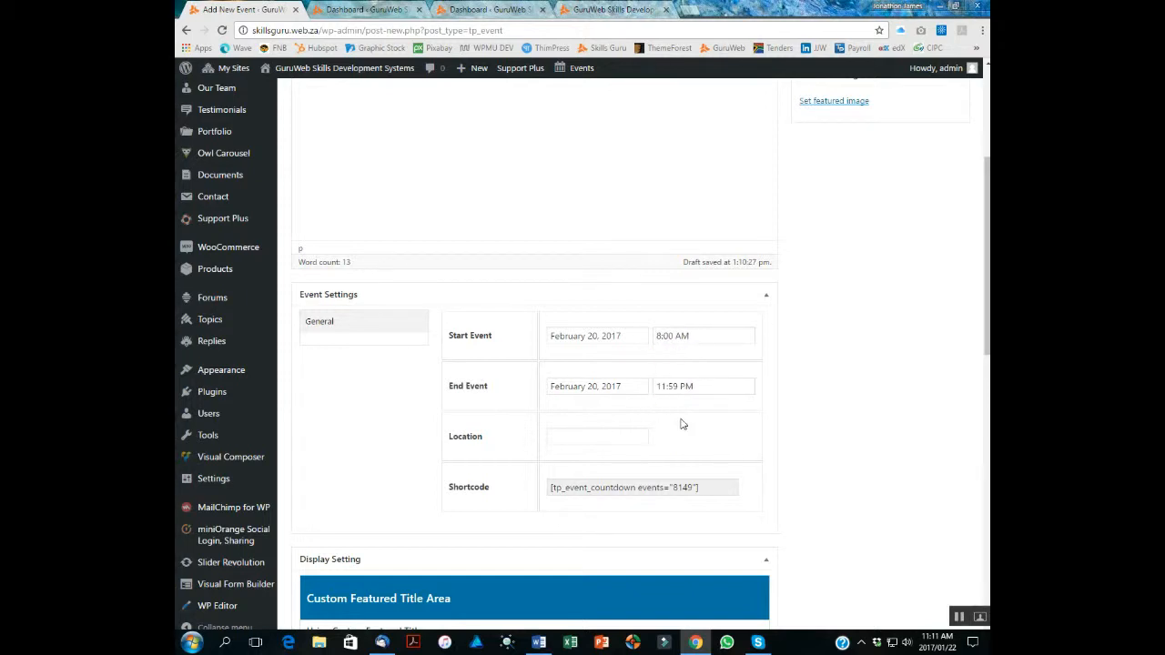
click(702, 385)
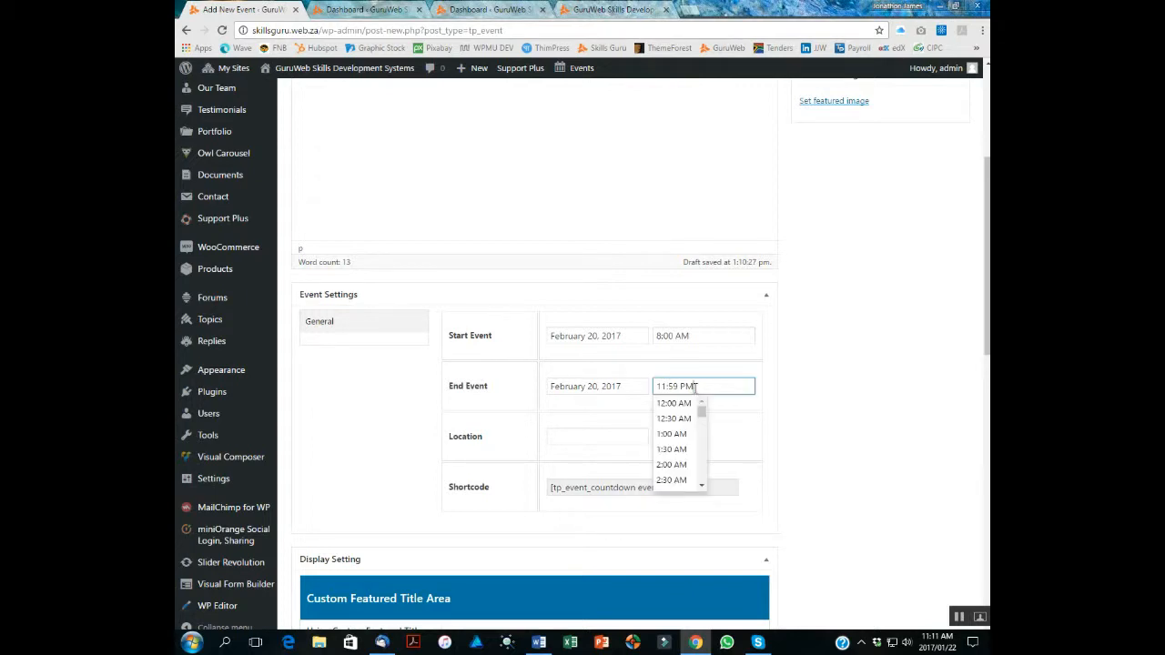
mouse_move(673, 403)
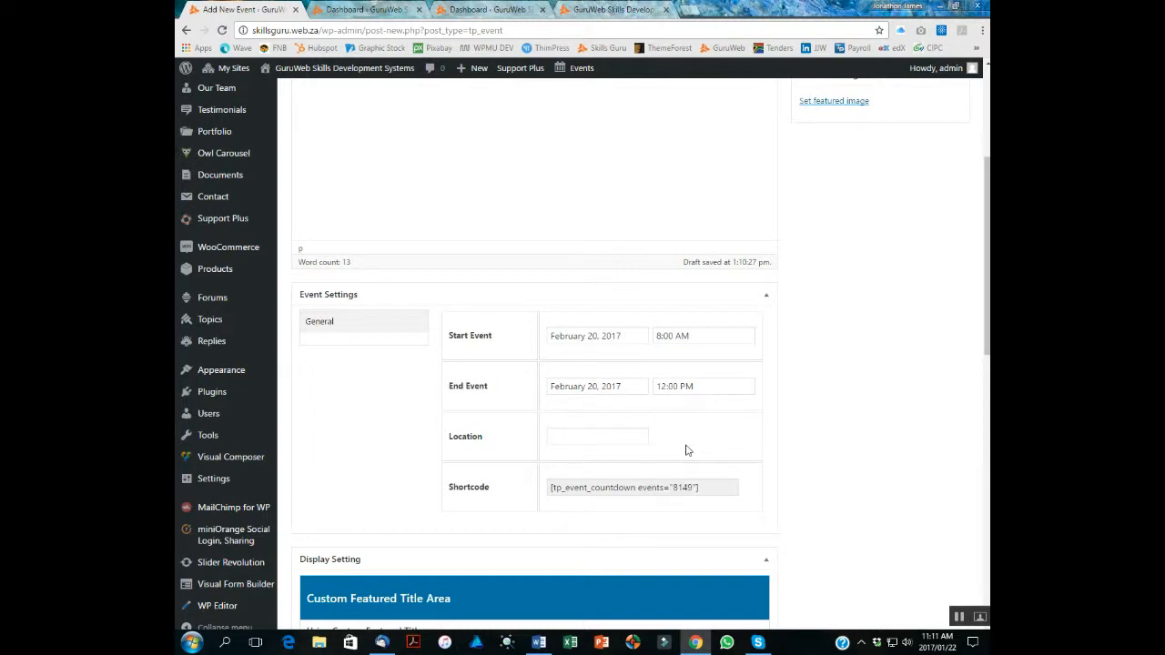
mouse_move(533, 464)
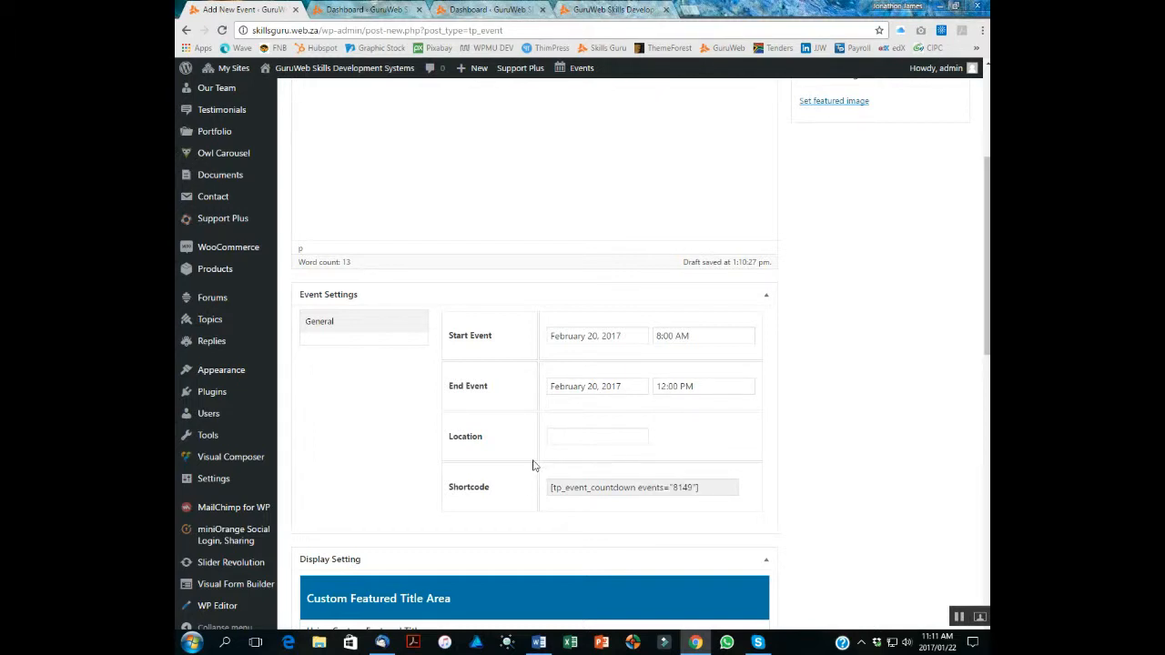
Enter 'Demo Academy Campus' in the event's Location field.
text(D)
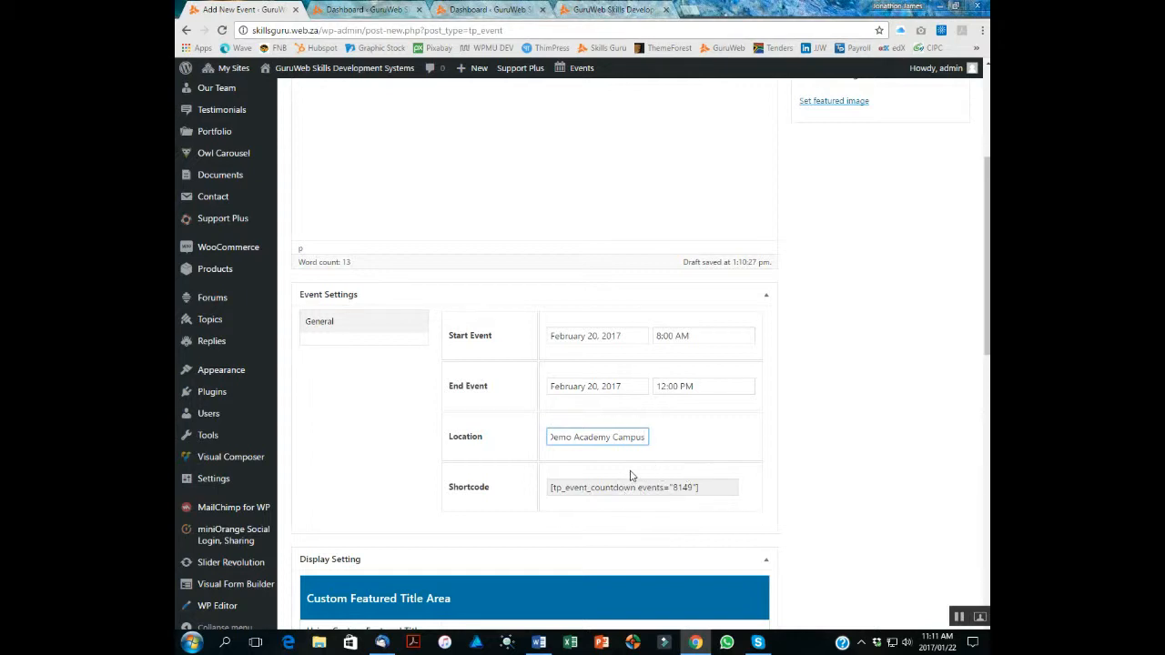
scroll(down, 3)
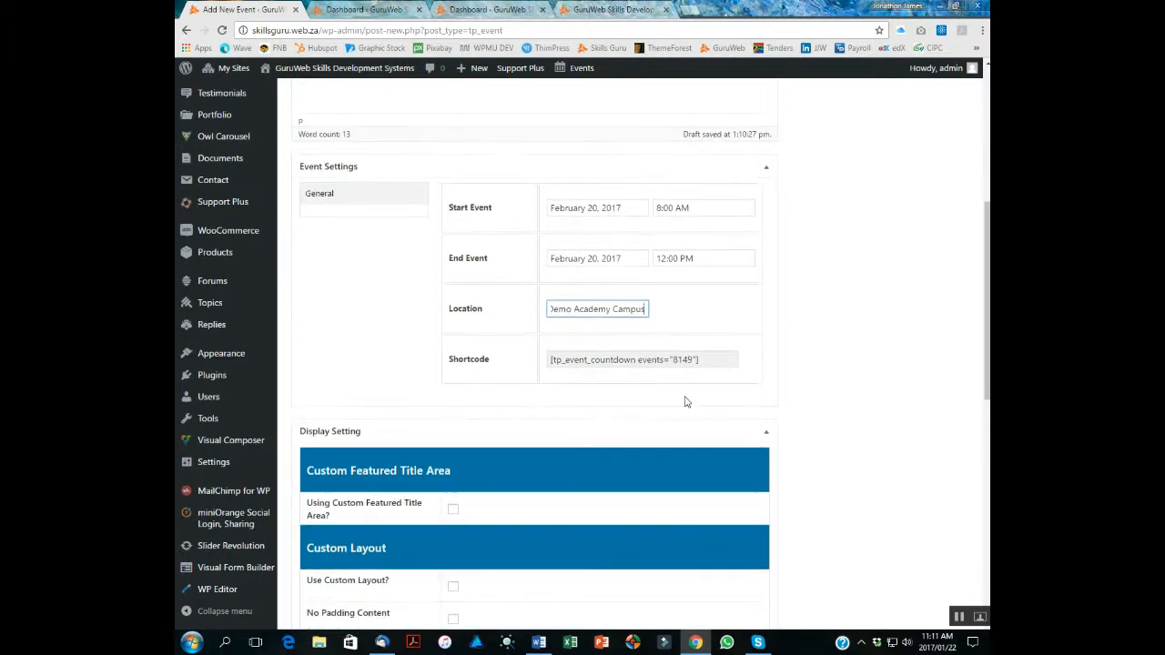
scroll(down, 3)
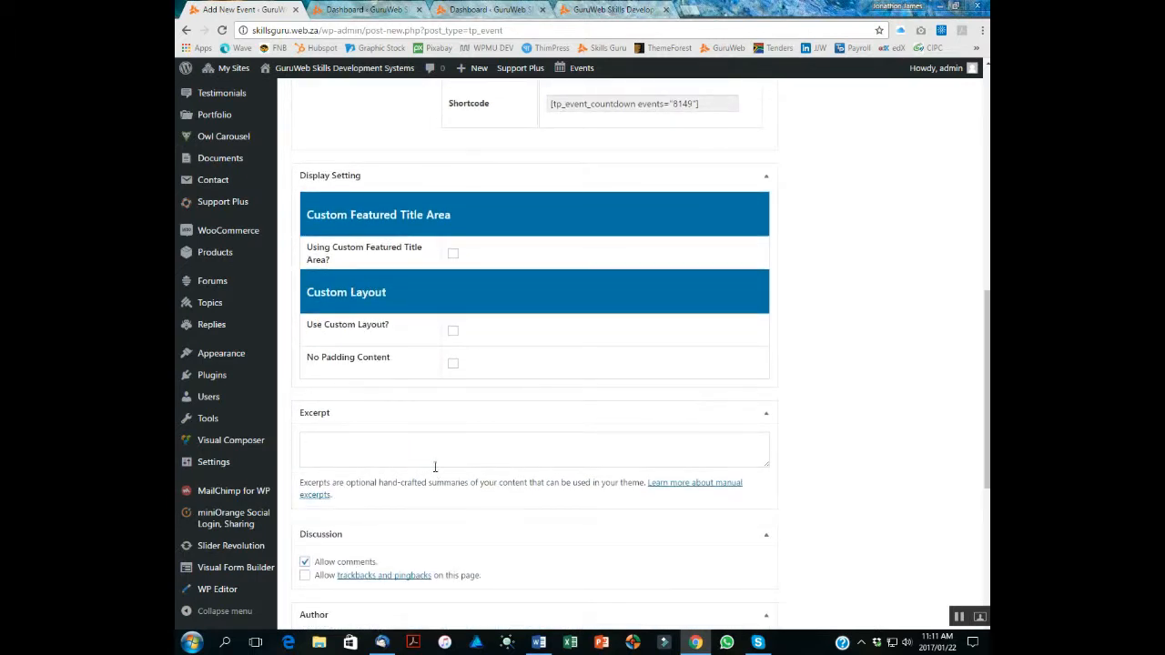
click(442, 449)
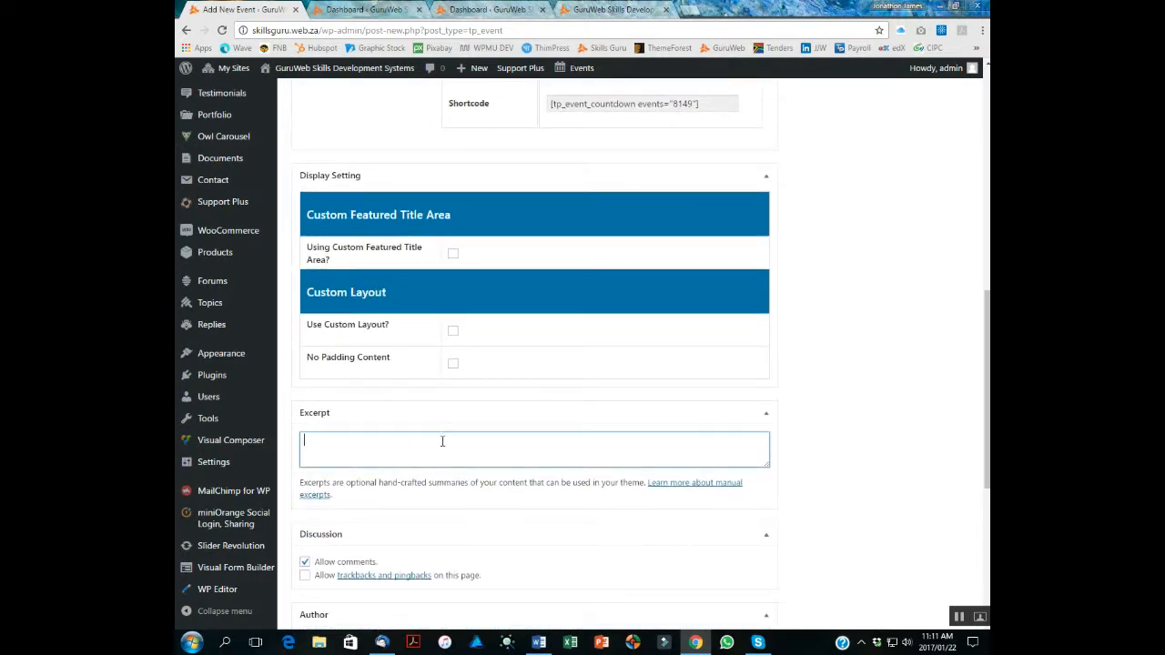
mouse_move(570, 451)
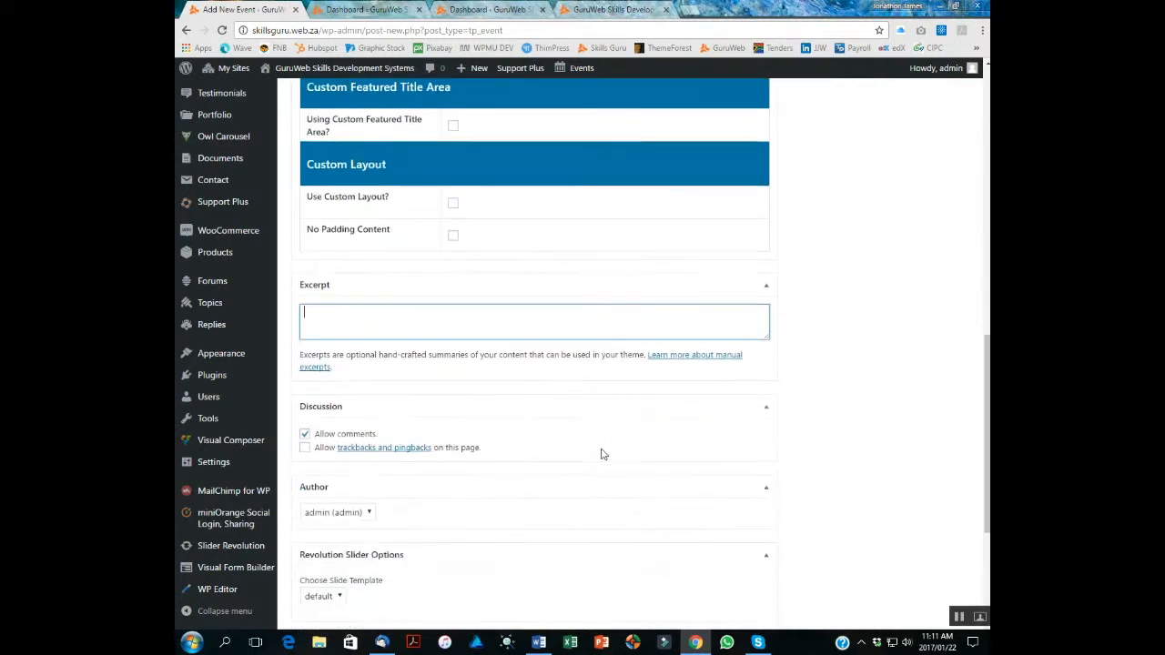
scroll(down, 3)
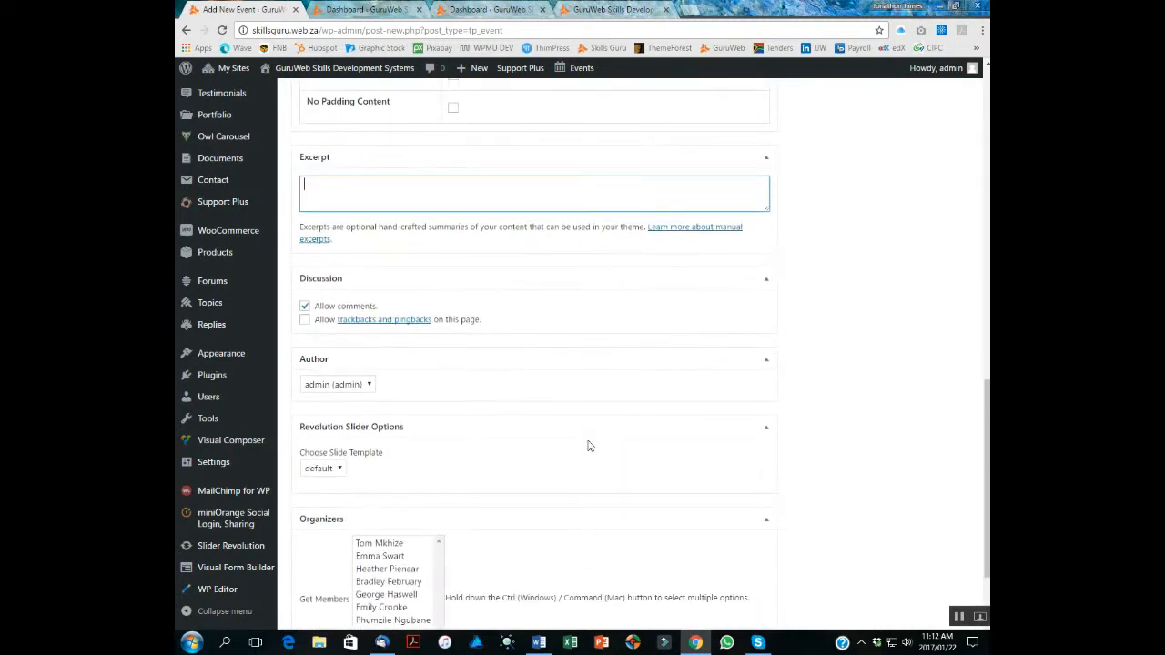
scroll(down, 3)
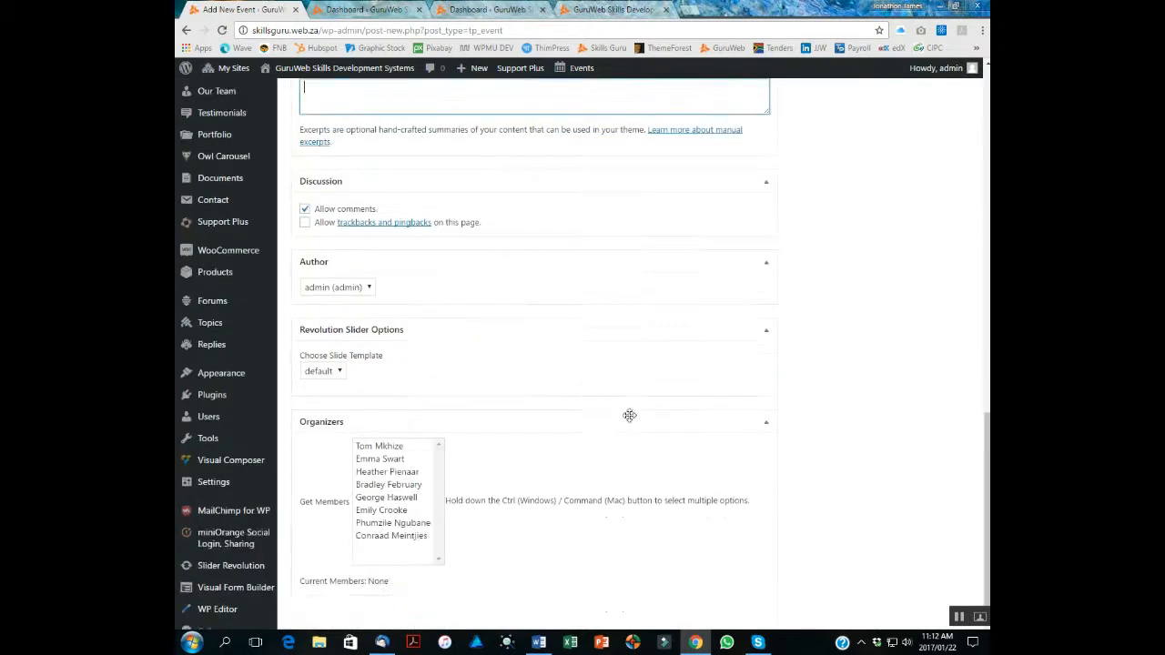
scroll(down, 3)
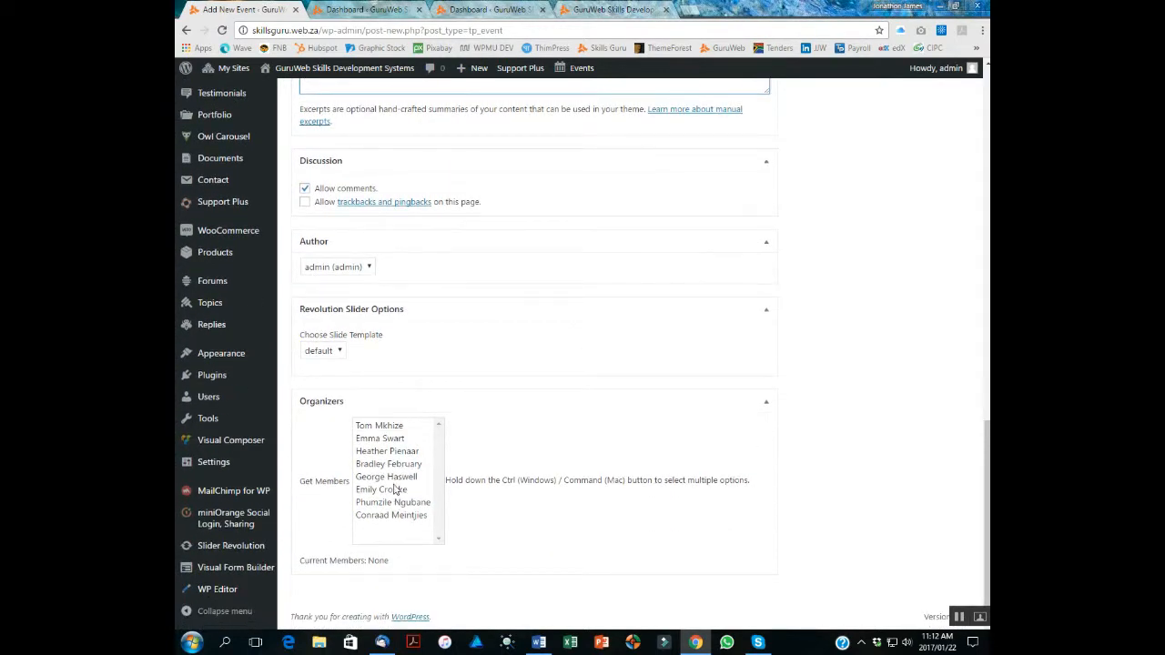
click(379, 425)
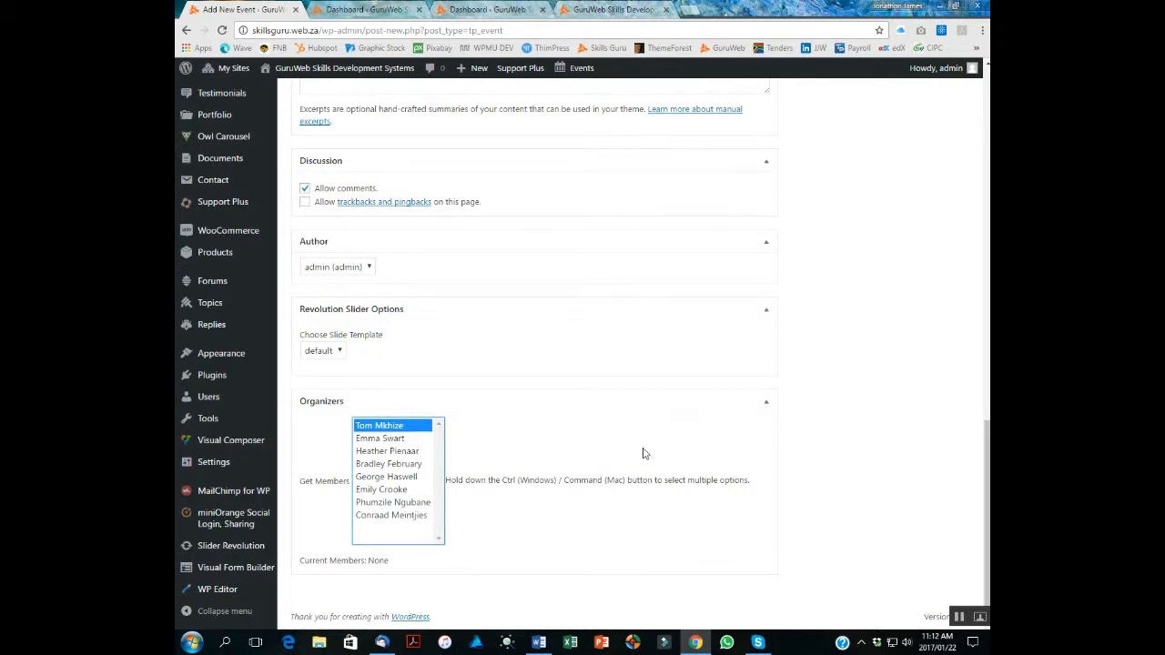
mouse_move(541, 517)
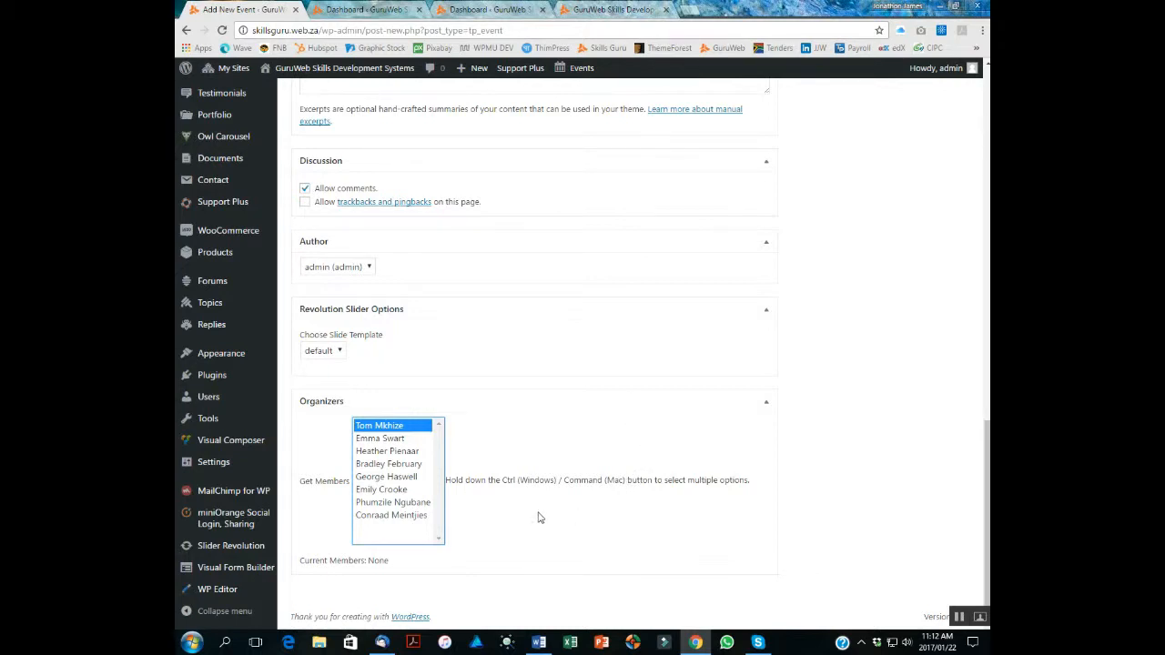
click(381, 438)
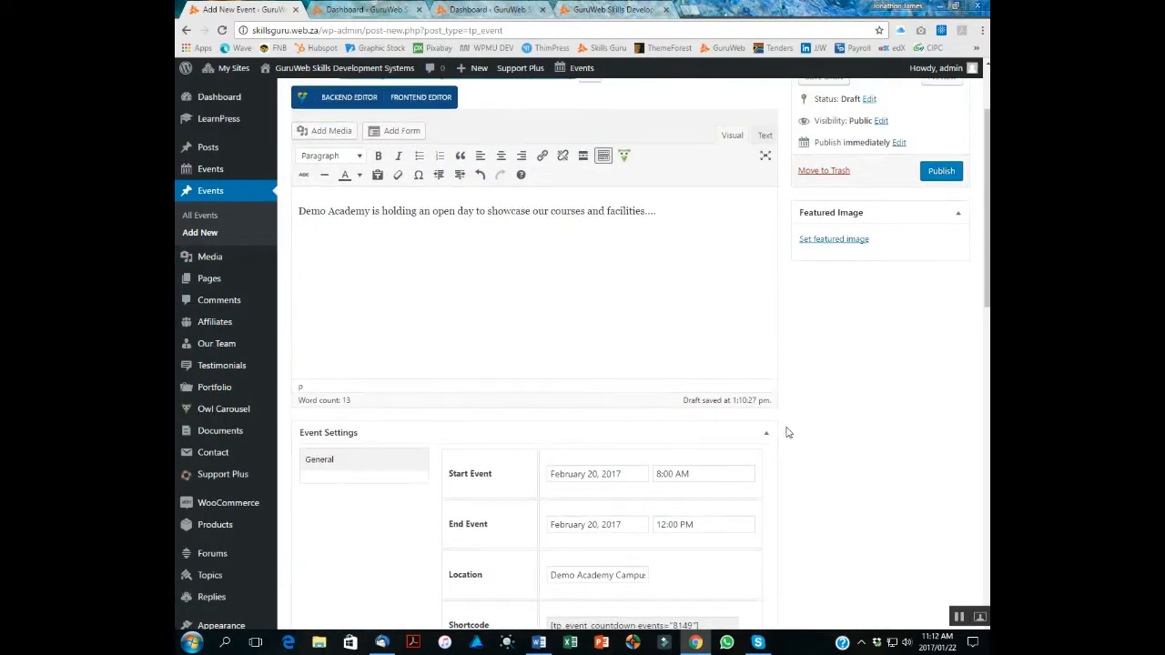
Set the silhouettes meeting photo from the Media Library as the featured image.
click(834, 238)
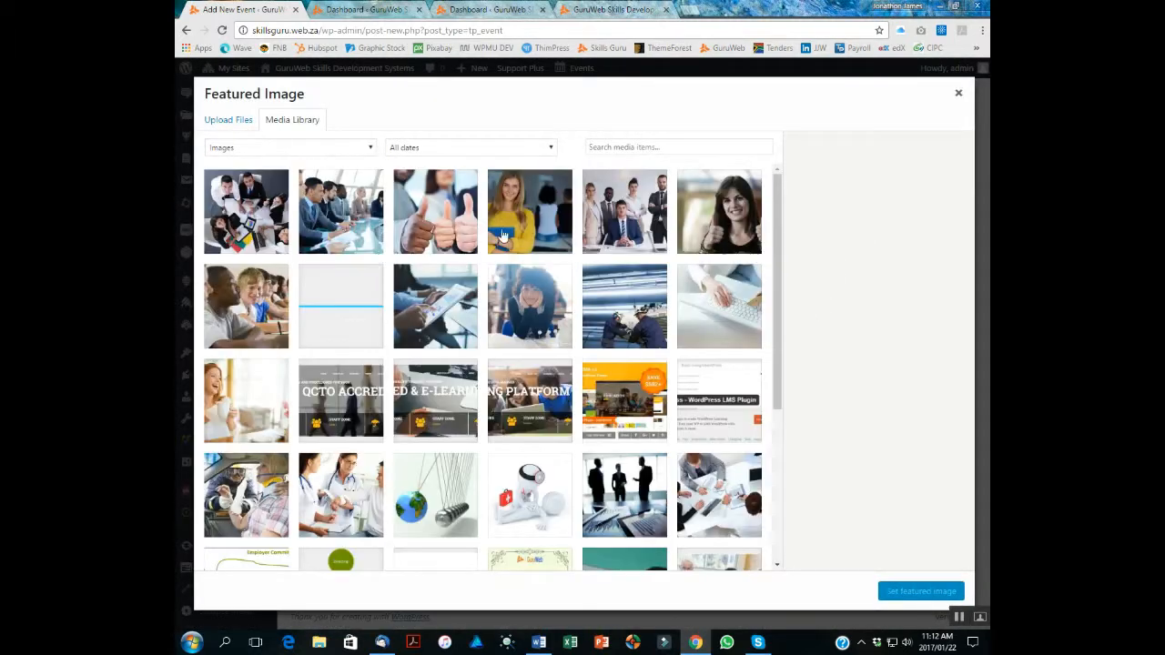
scroll(down, 3)
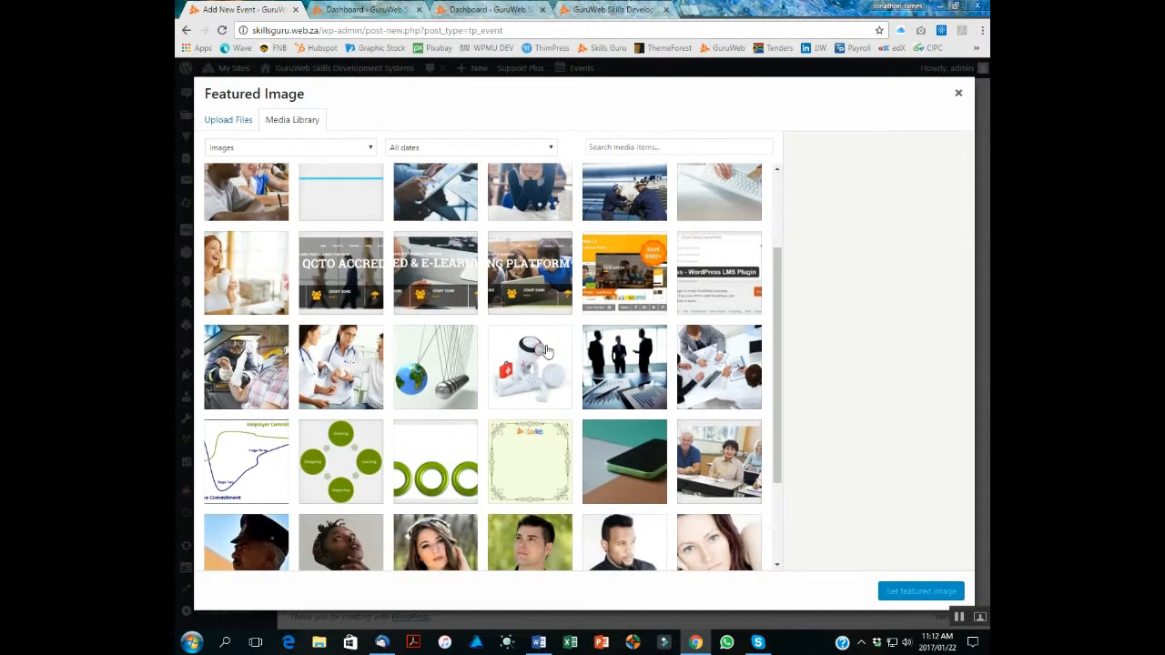
click(625, 366)
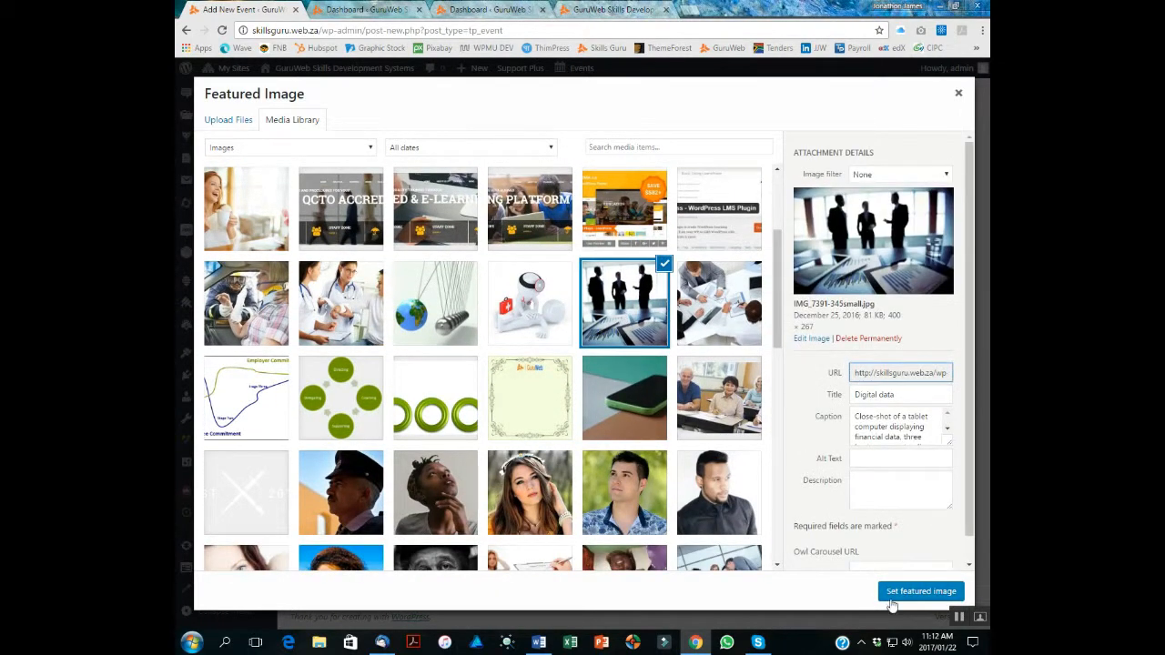
click(920, 591)
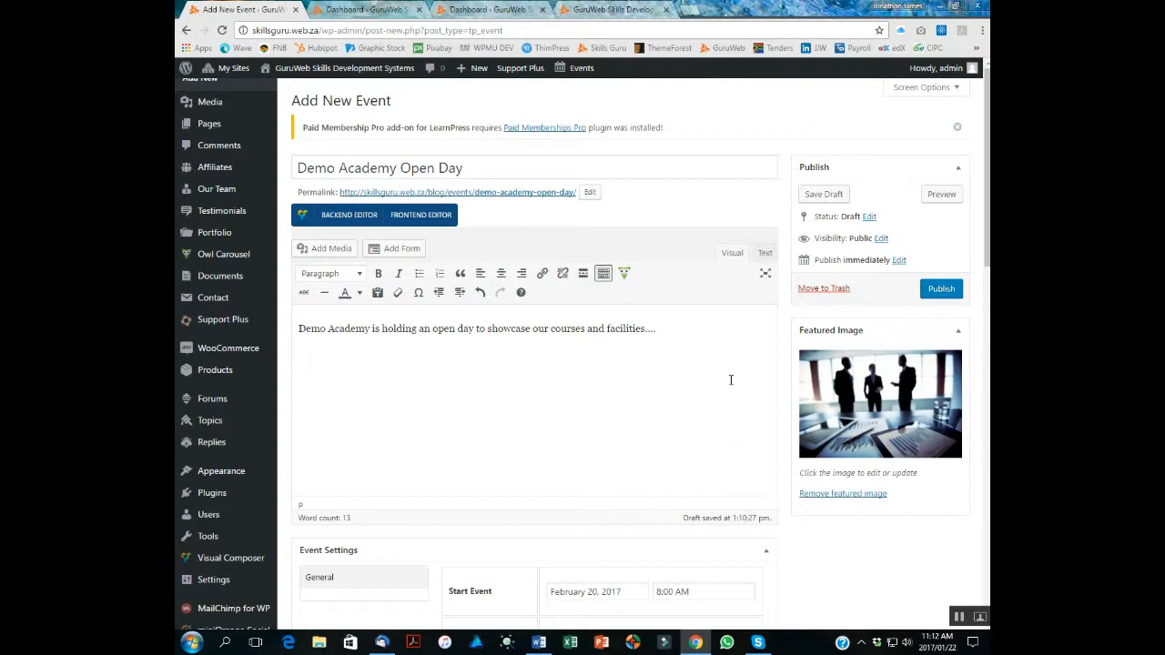
Publish the Demo Academy Open Day event and switch to the GuruWeb site.
click(941, 289)
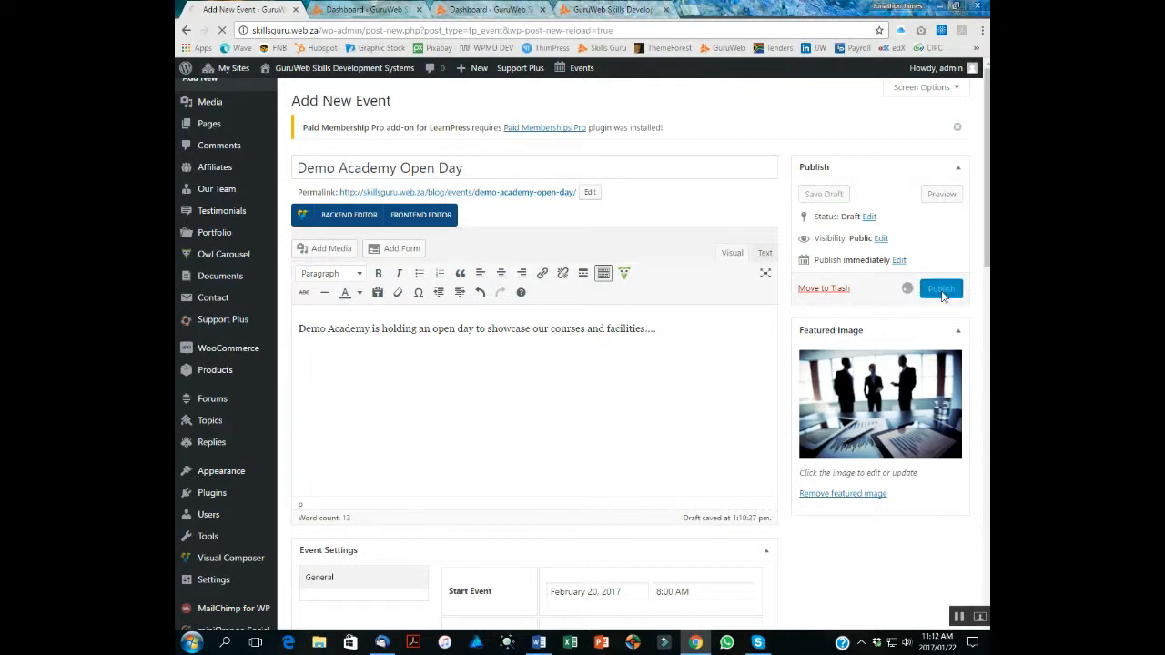
click(941, 288)
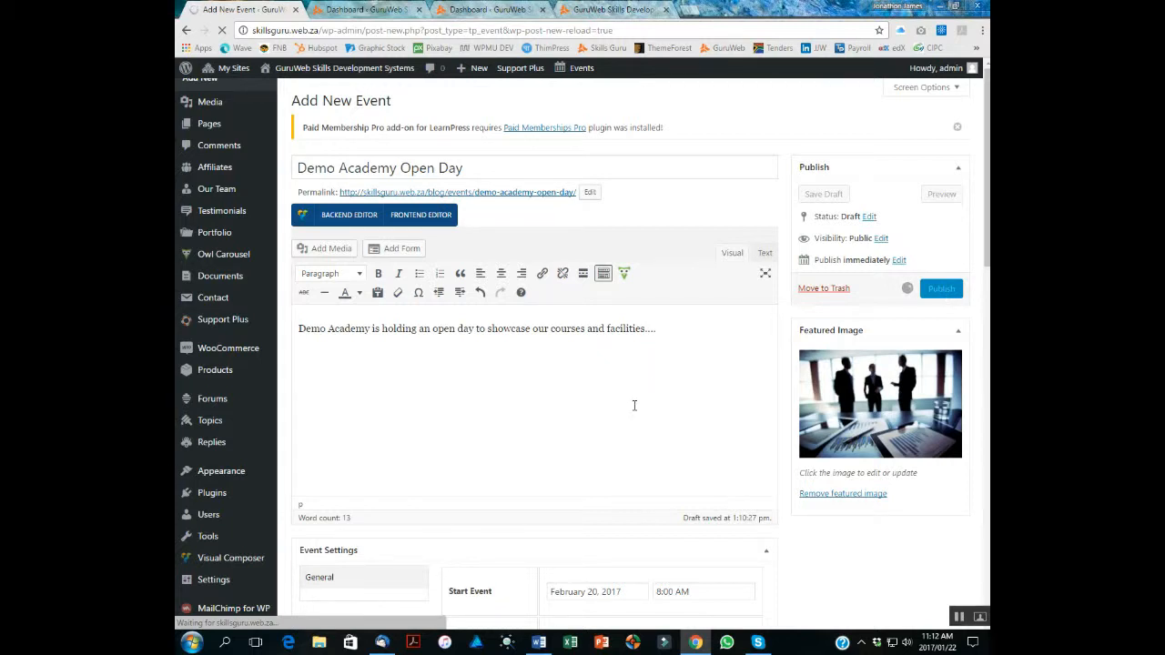
click(619, 10)
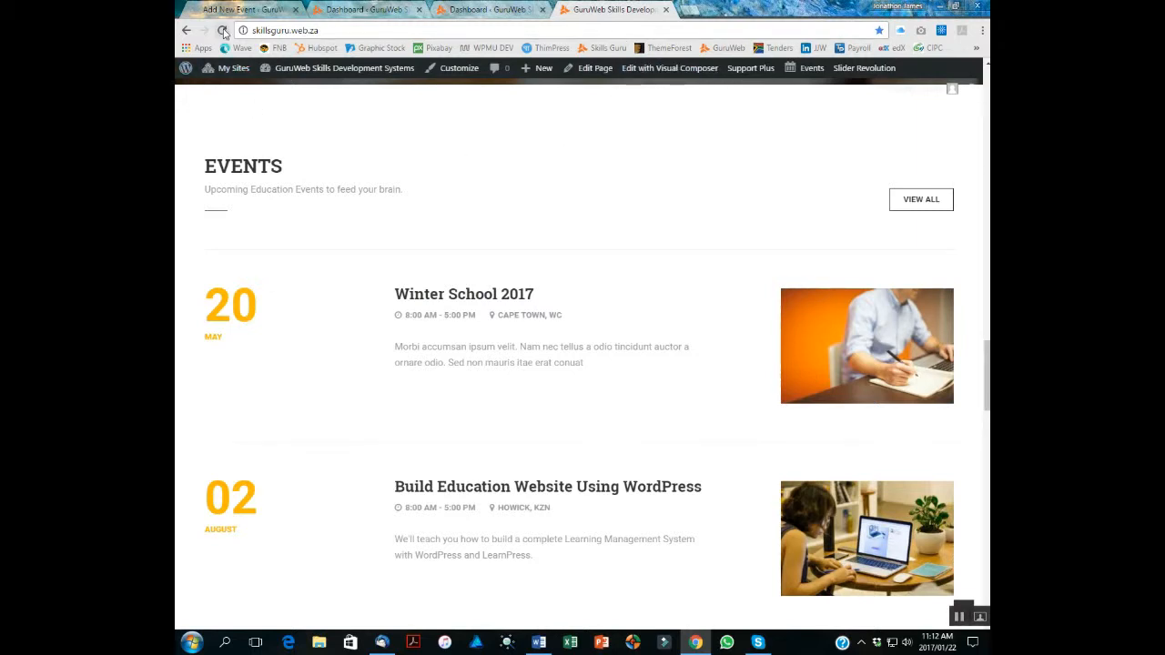
Reload the home page and open Demo Academy Open Day from the Events list.
click(223, 30)
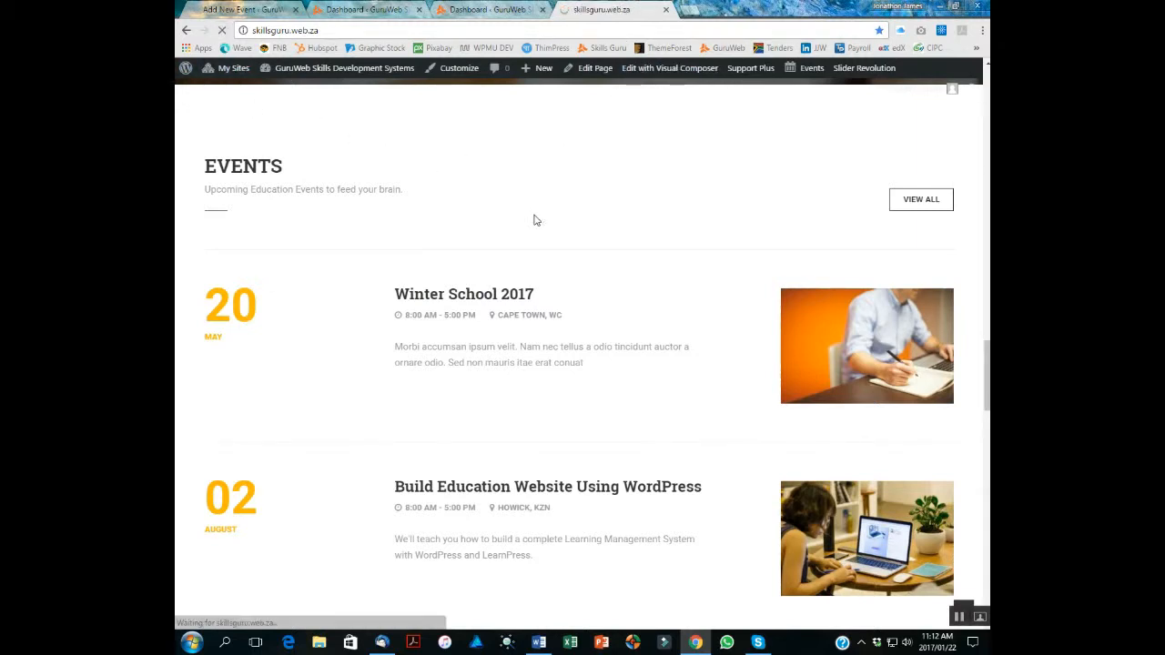
mouse_move(552, 235)
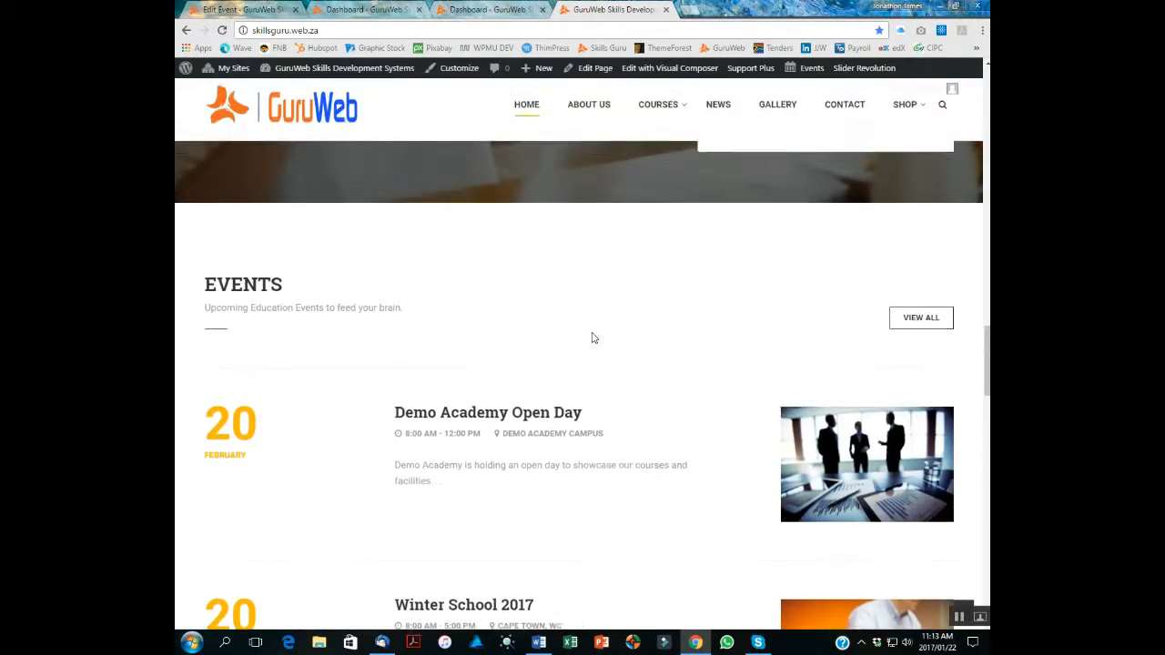
scroll(down, 3)
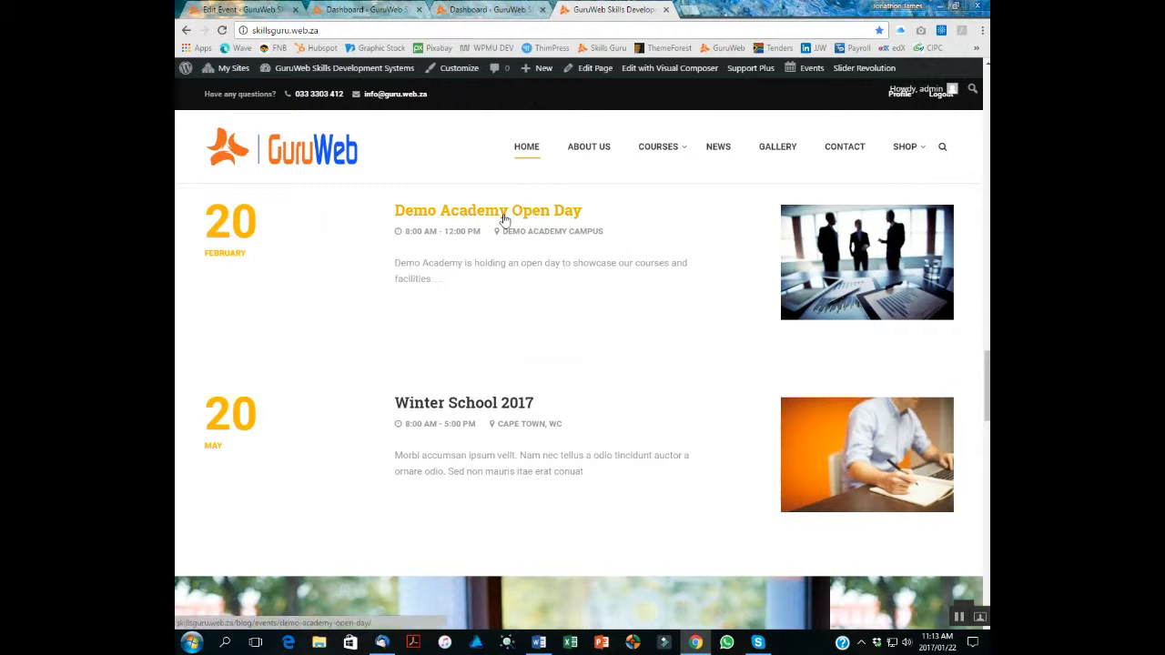
mouse_move(565, 279)
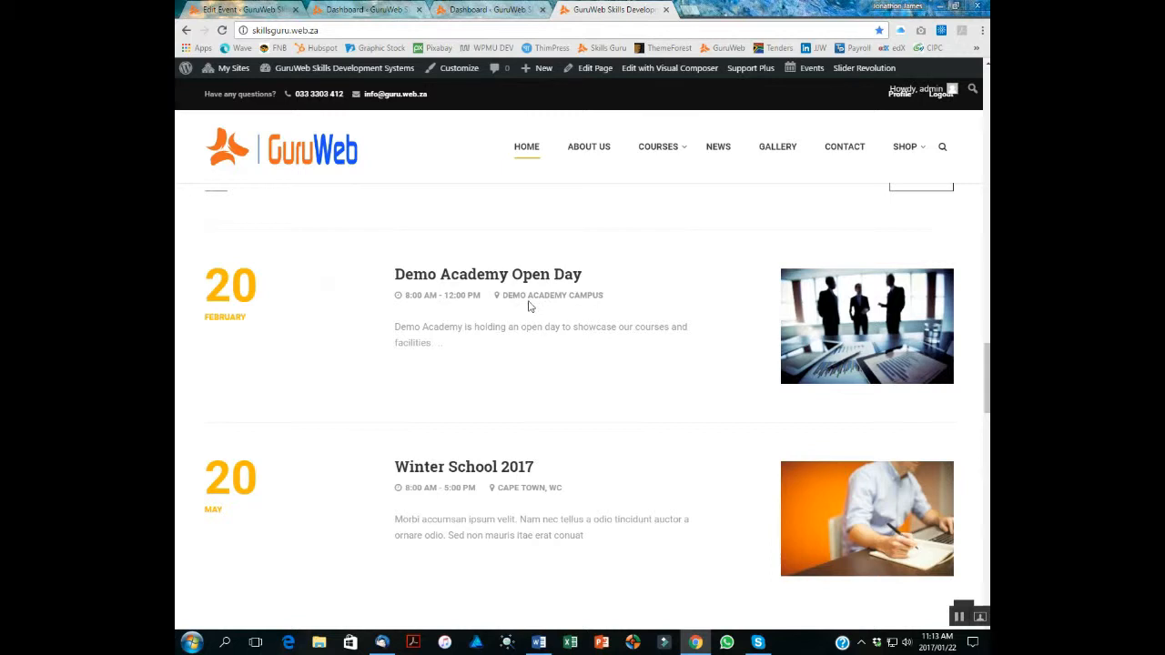
mouse_move(486, 274)
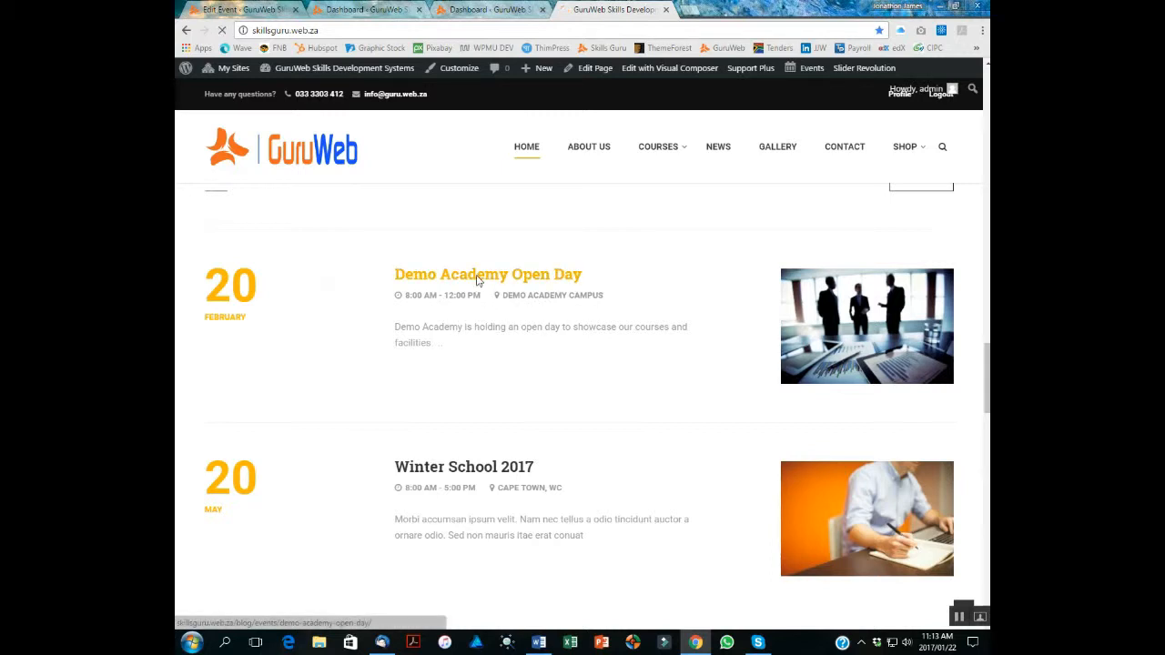
click(477, 275)
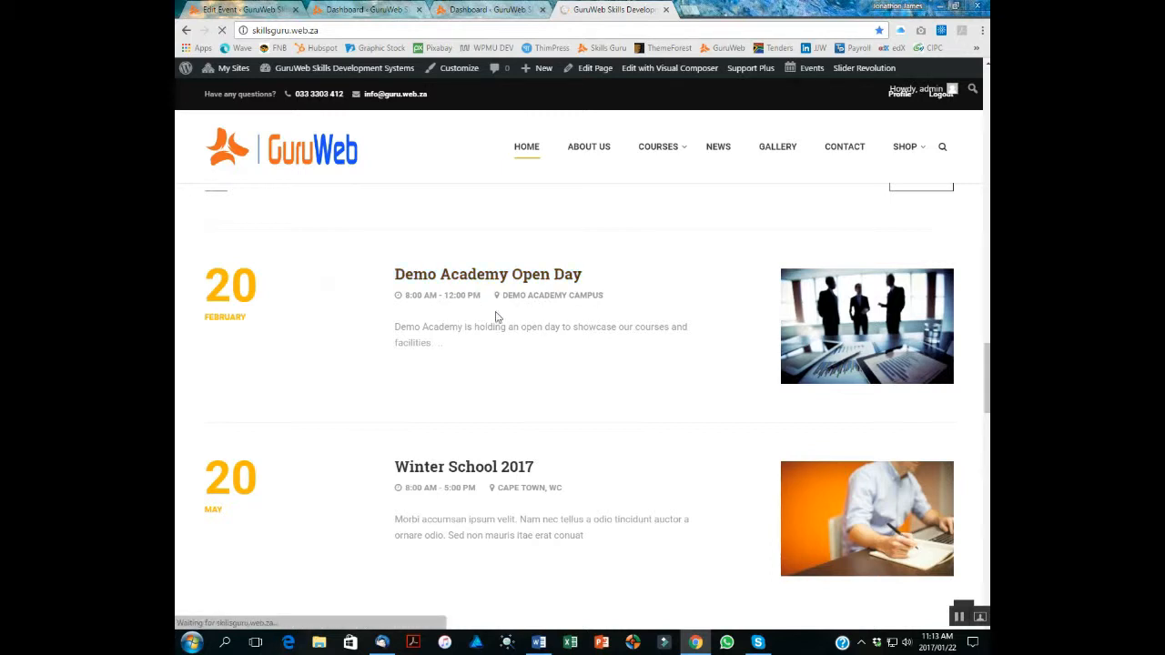
Open the Demo Academy Open Day page and scroll through its countdown, campus address and participants.
click(488, 274)
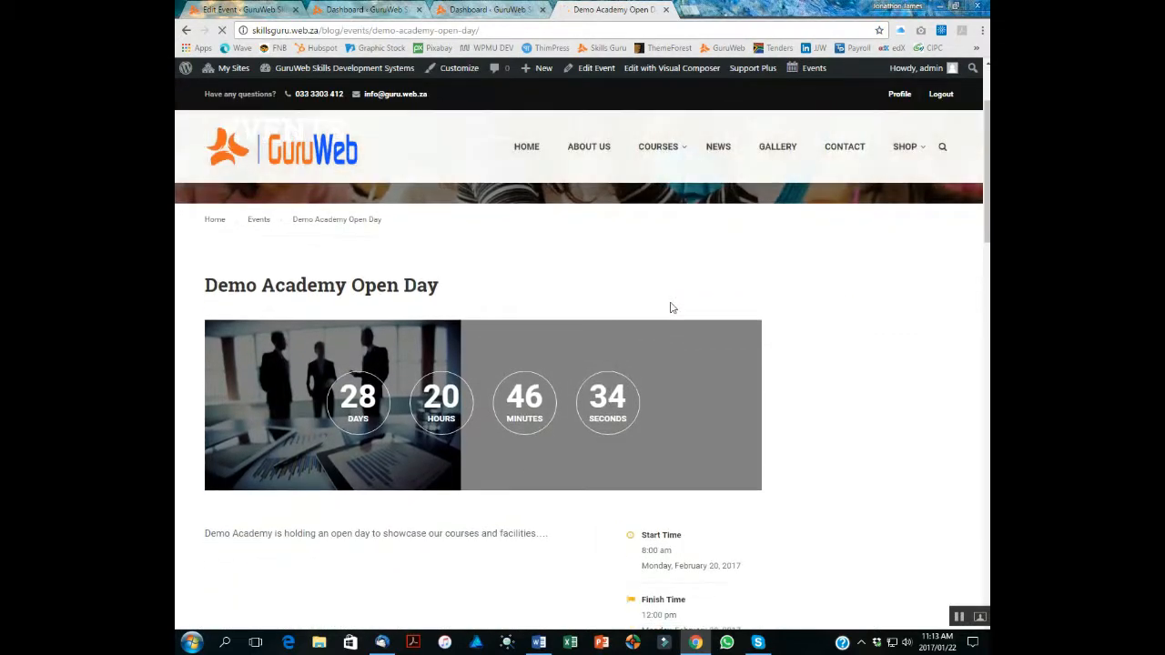
scroll(down, 3)
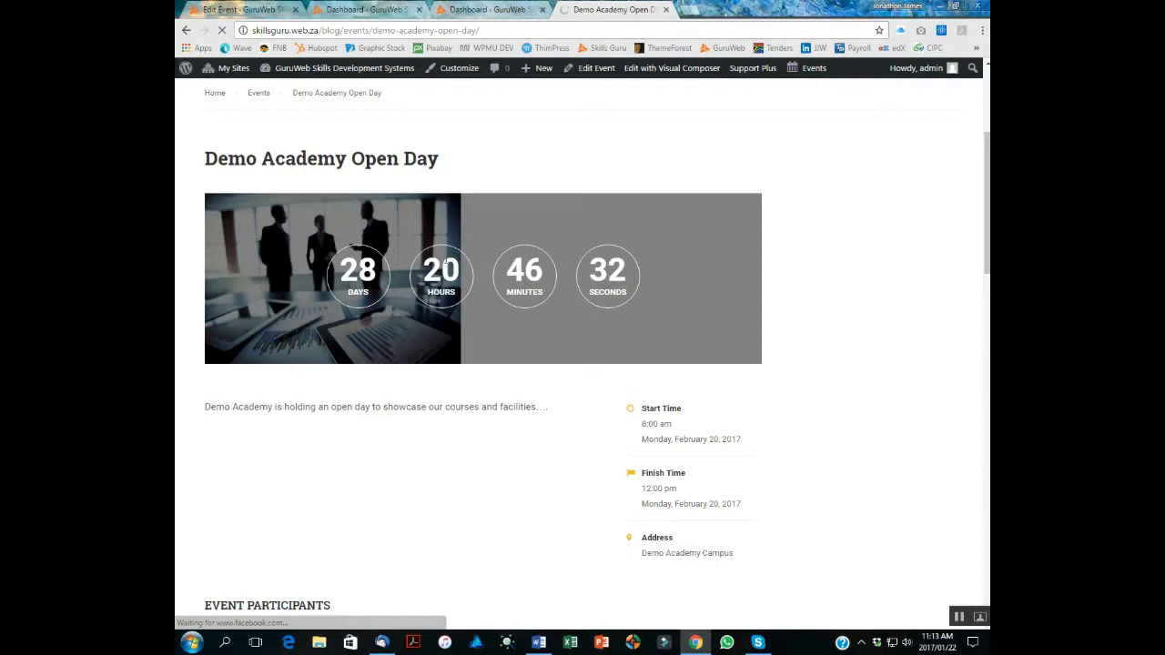
scroll(down, 3)
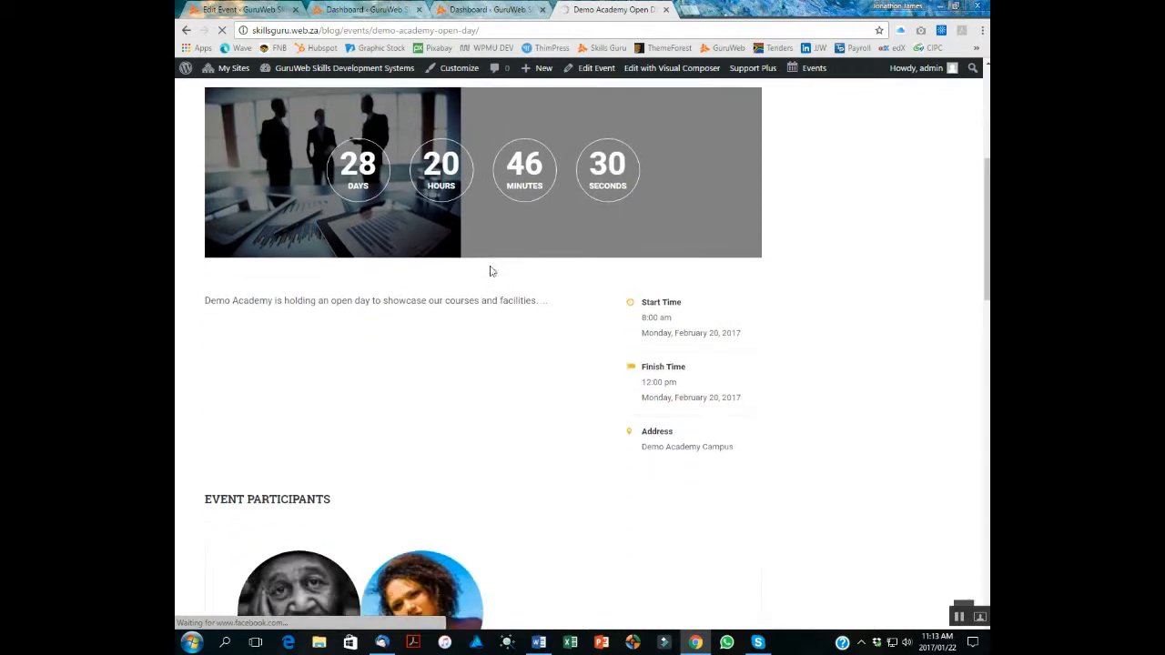
scroll(down, 3)
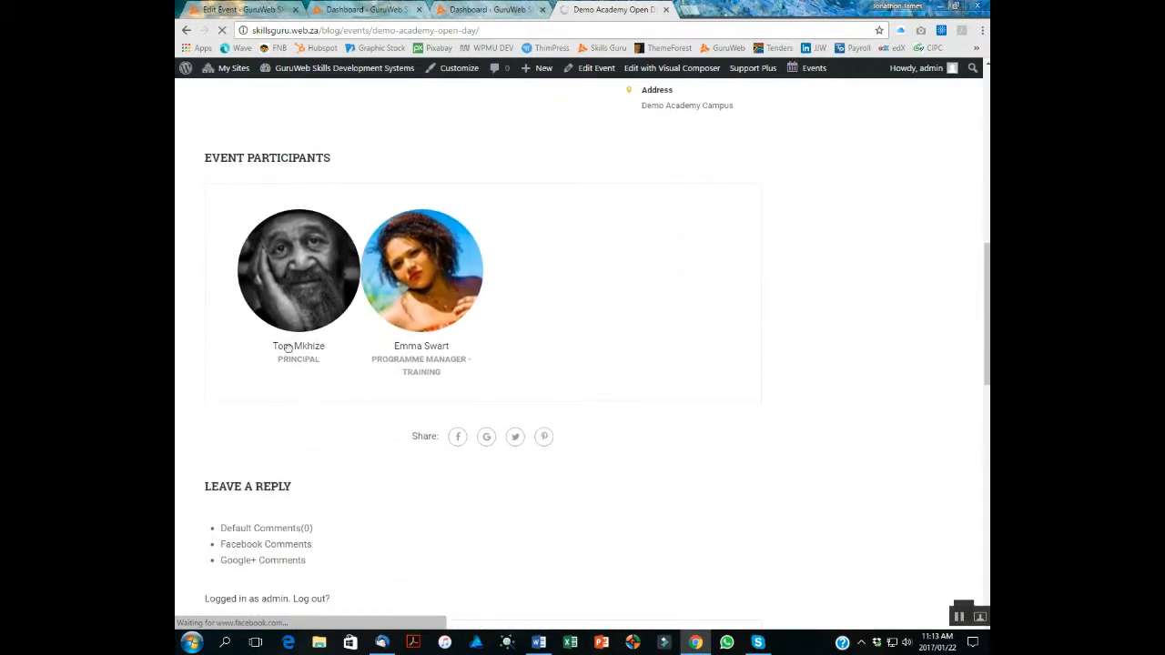
mouse_move(596, 279)
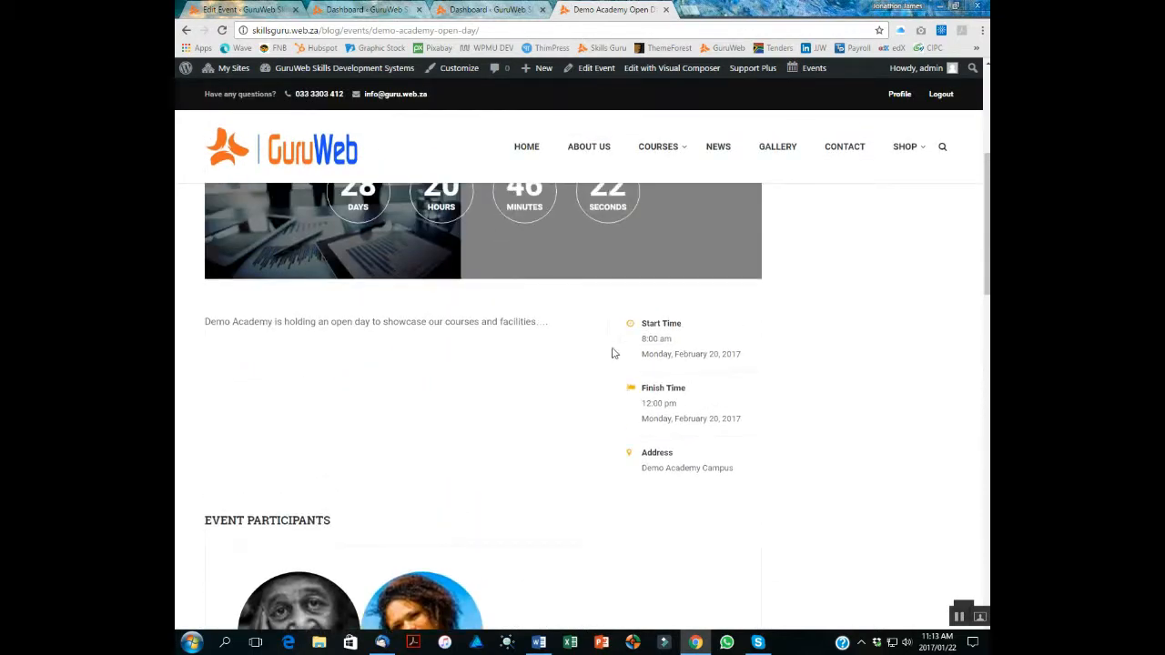
scroll(up, 3)
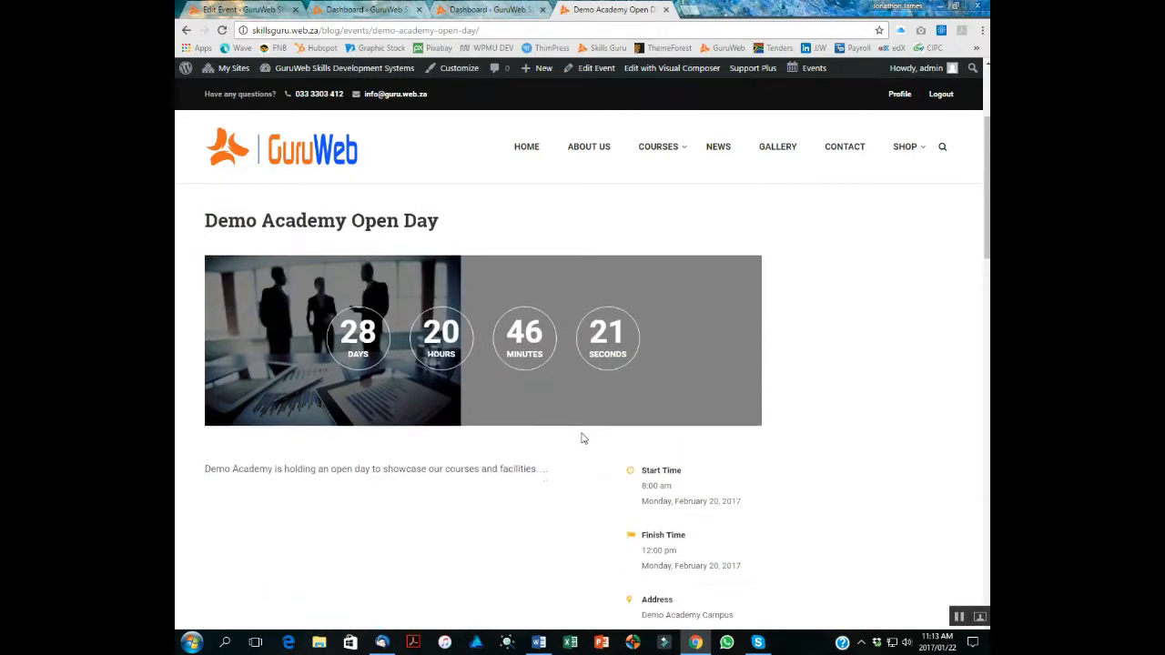